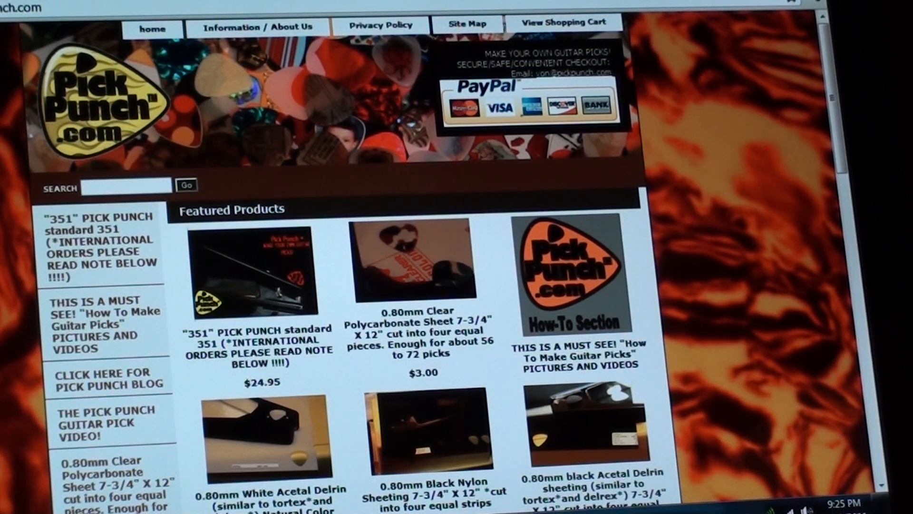
mouse_move(786, 243)
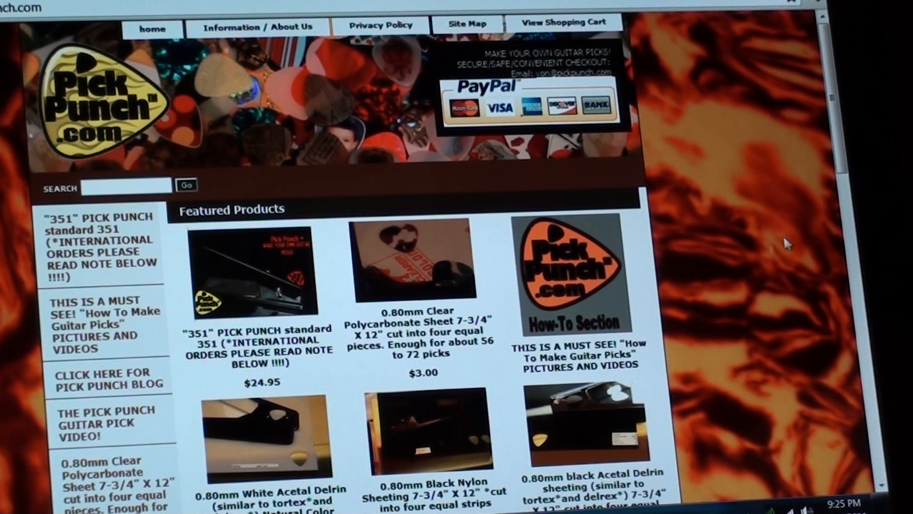
mouse_move(153, 28)
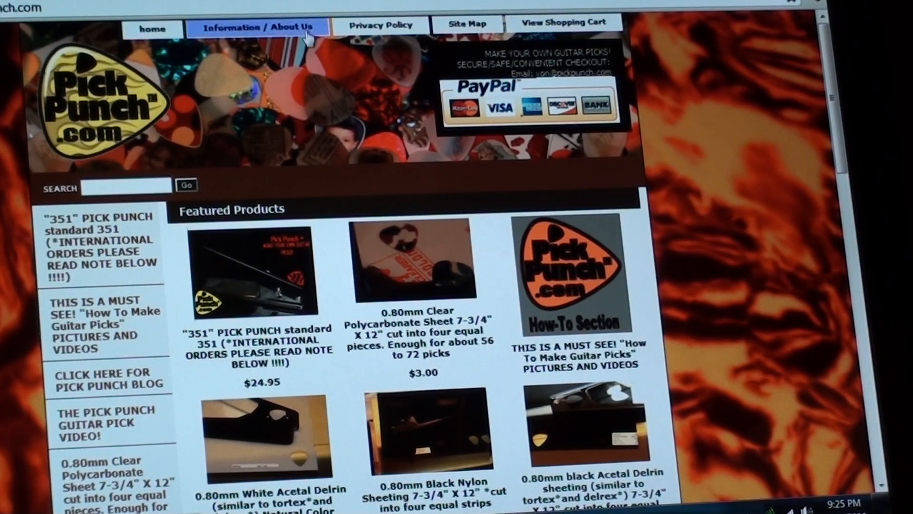
Step: View the Information / About Us page down to its contact details section
left_click(257, 27)
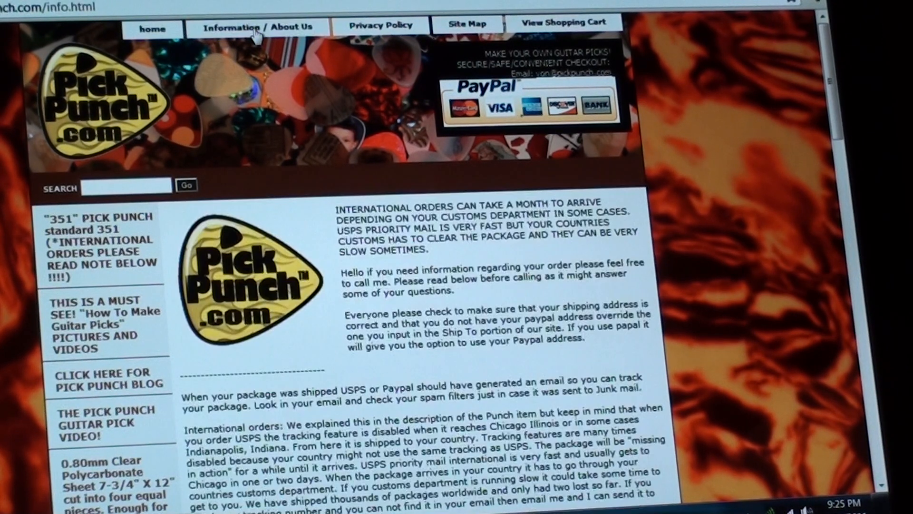
scroll("down", 3)
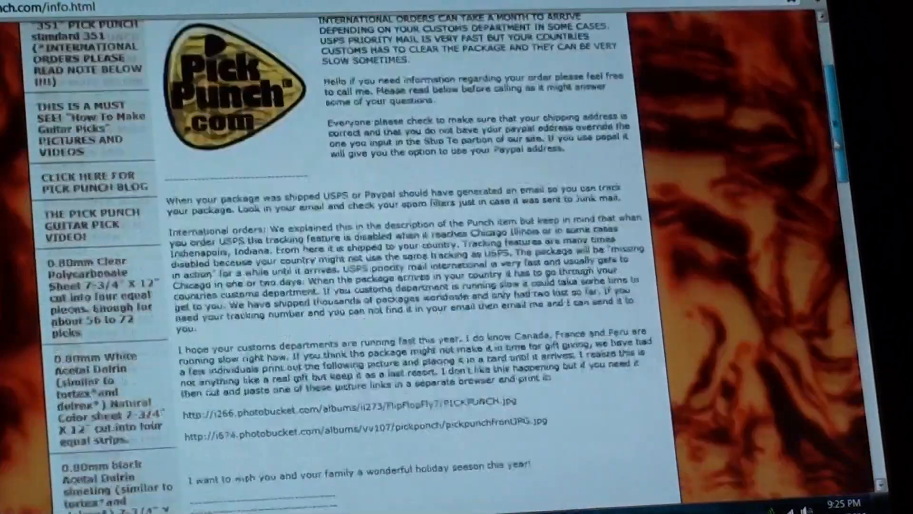
scroll("down", 3)
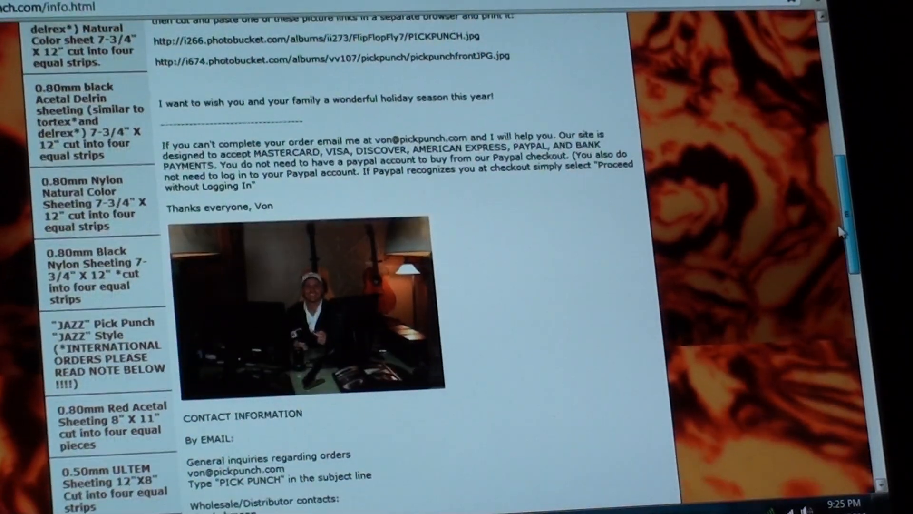
scroll("down", 3)
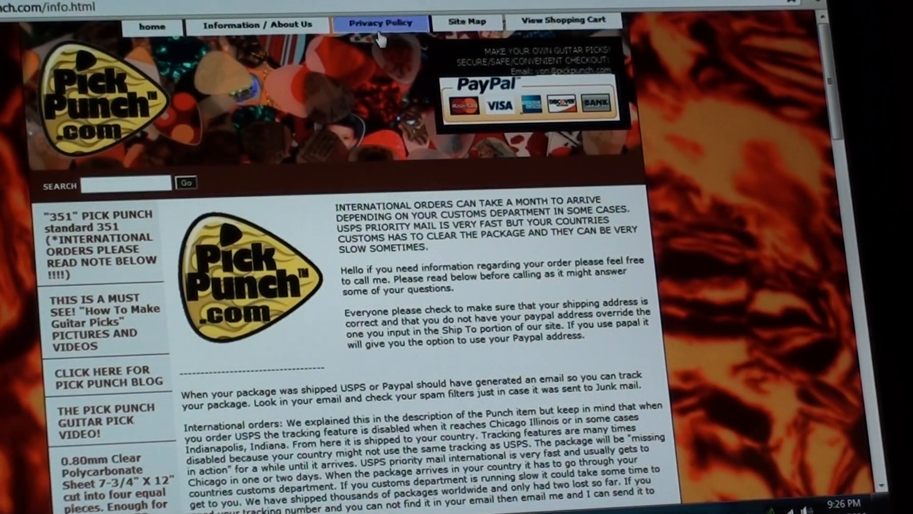
Step: View the Privacy Policy page, then the empty shopping cart
left_click(379, 23)
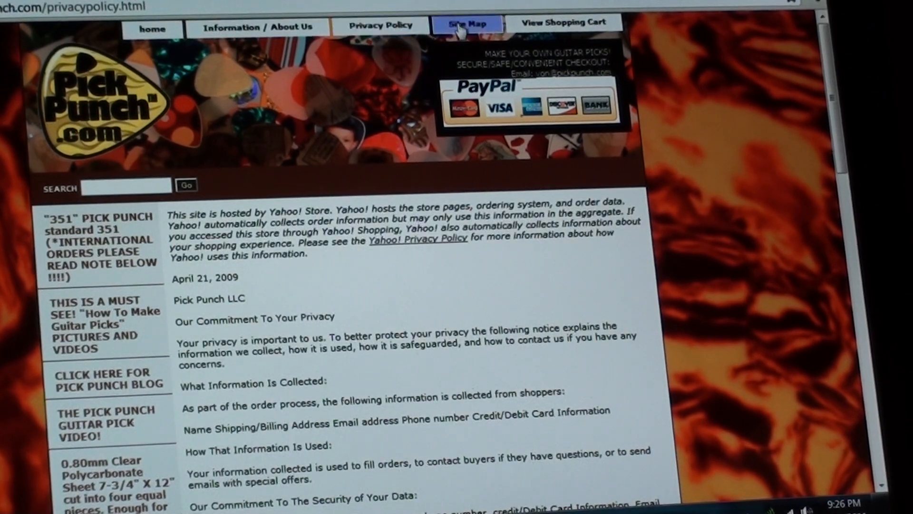
mouse_move(463, 33)
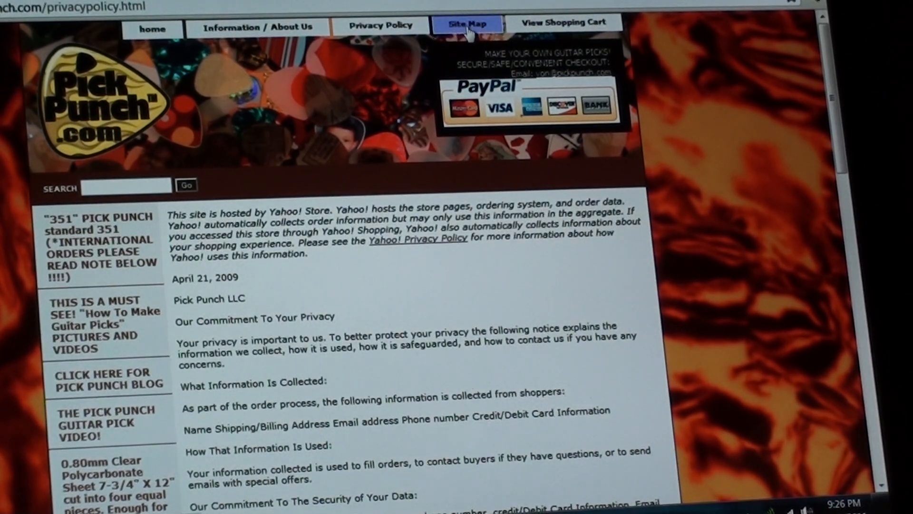
mouse_move(564, 22)
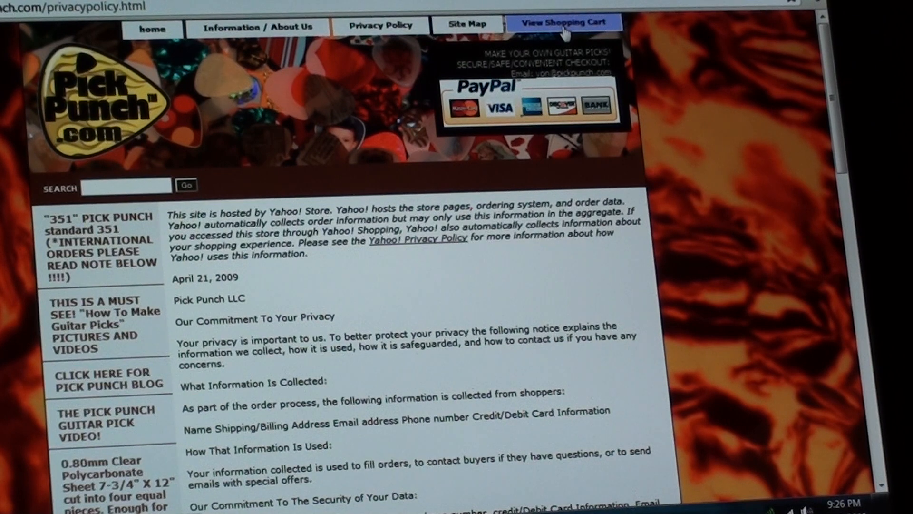
left_click(563, 23)
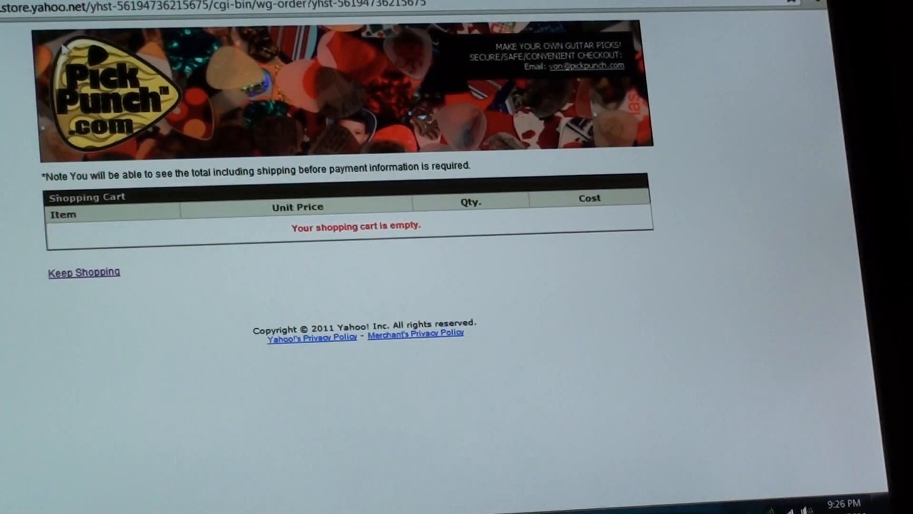
mouse_move(140, 242)
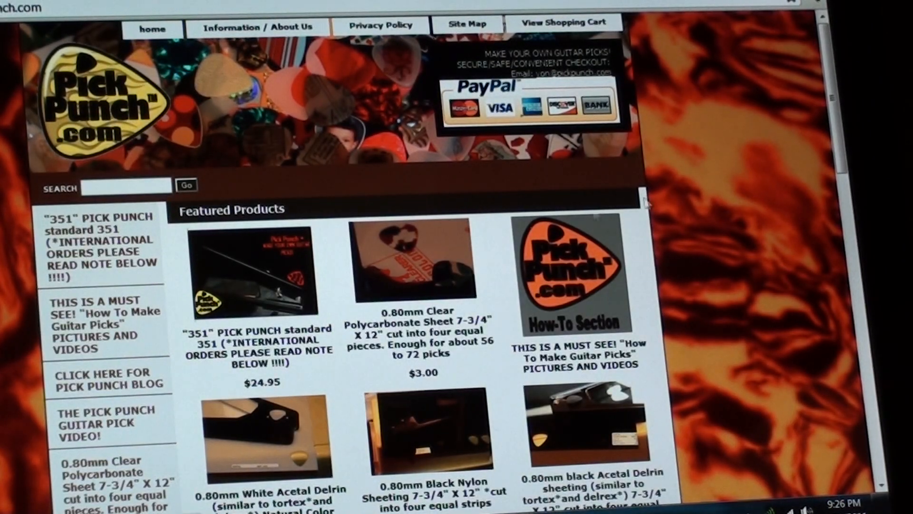
scroll("down", 3)
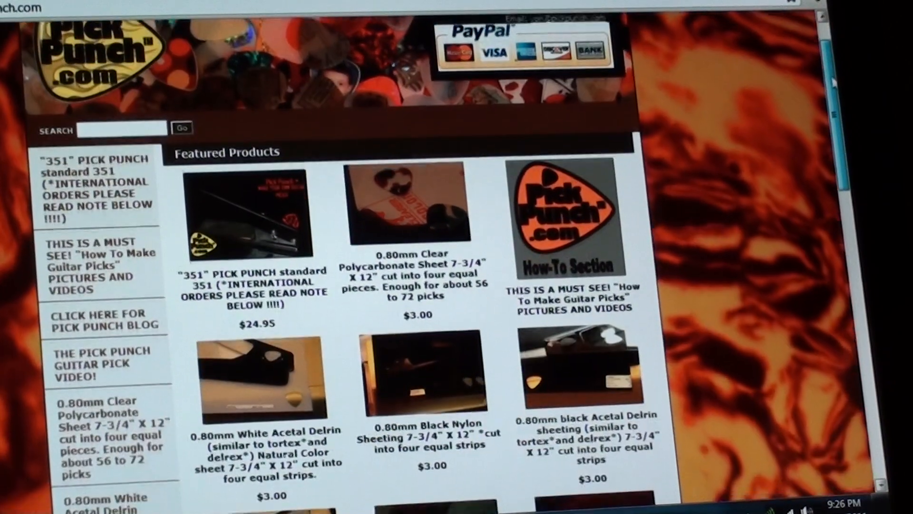
scroll("down", 3)
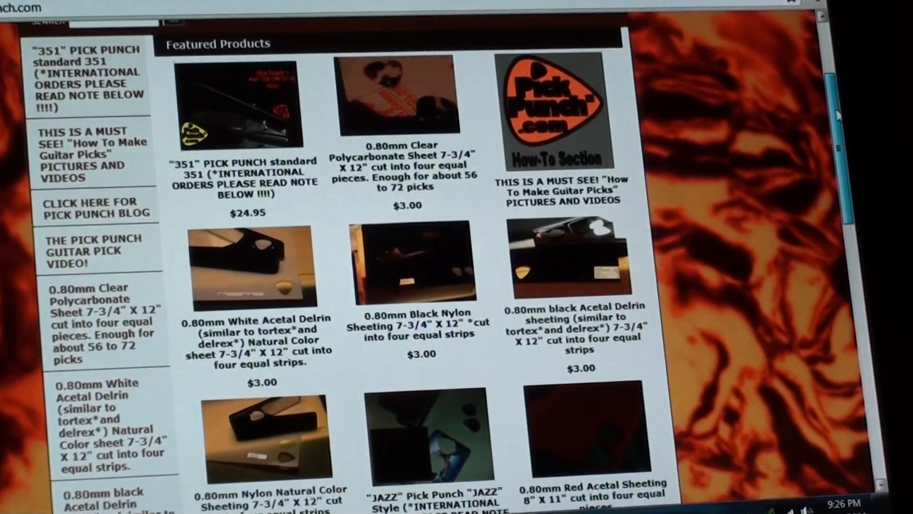
scroll("down", 3)
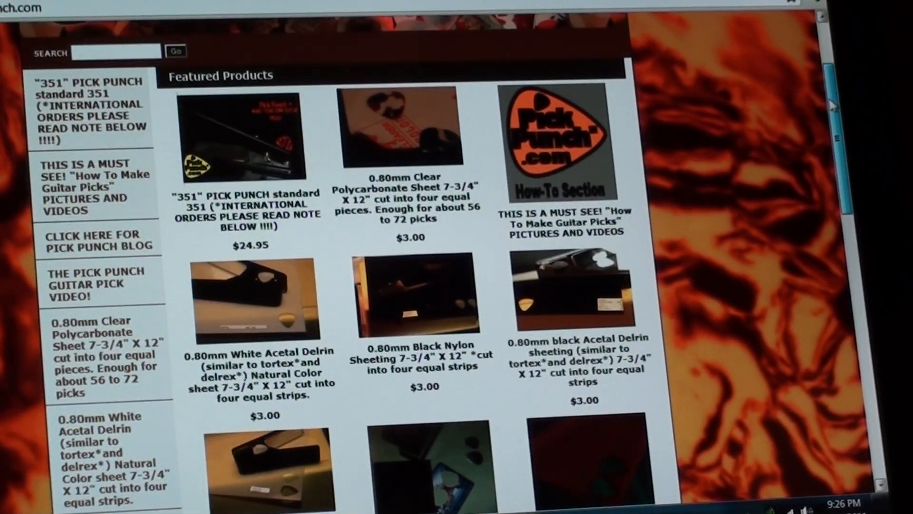
mouse_move(538, 120)
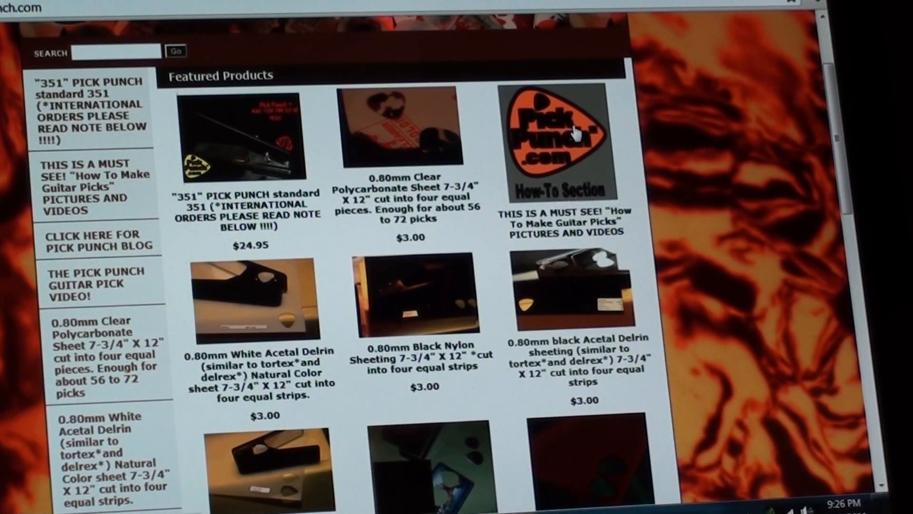
mouse_move(524, 268)
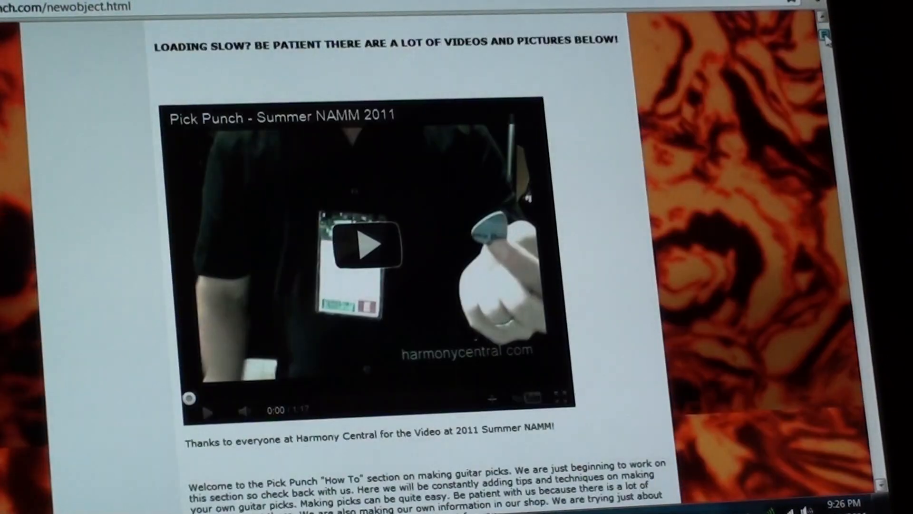
Step: Scroll through the How-To page's pick-making videos and pictures
scroll("down", 3)
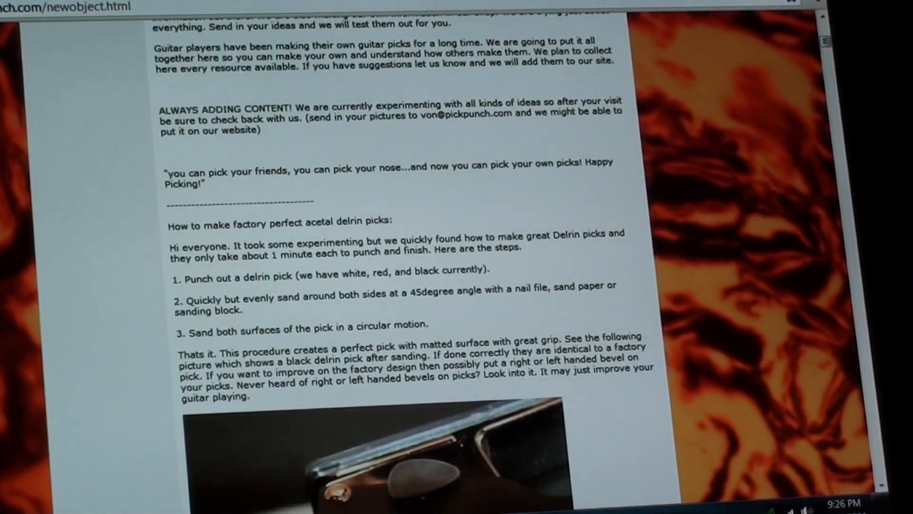
scroll("down", 3)
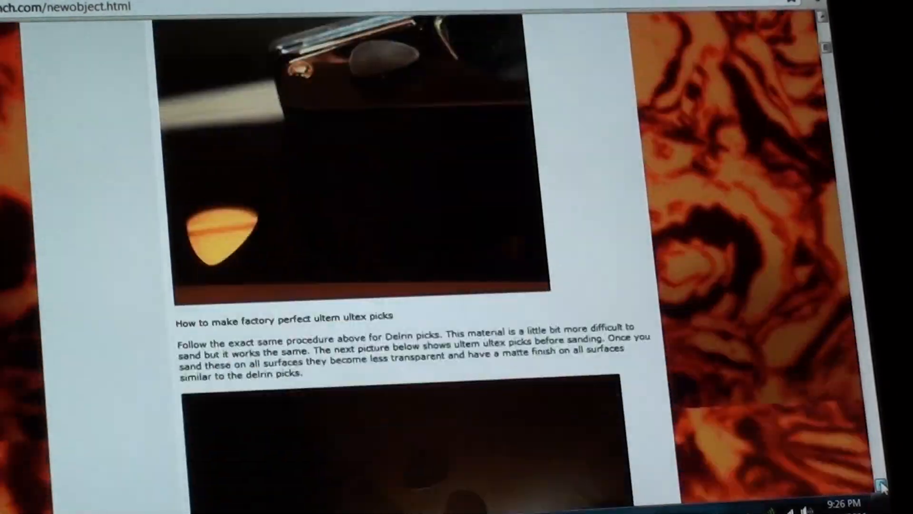
scroll("down", 3)
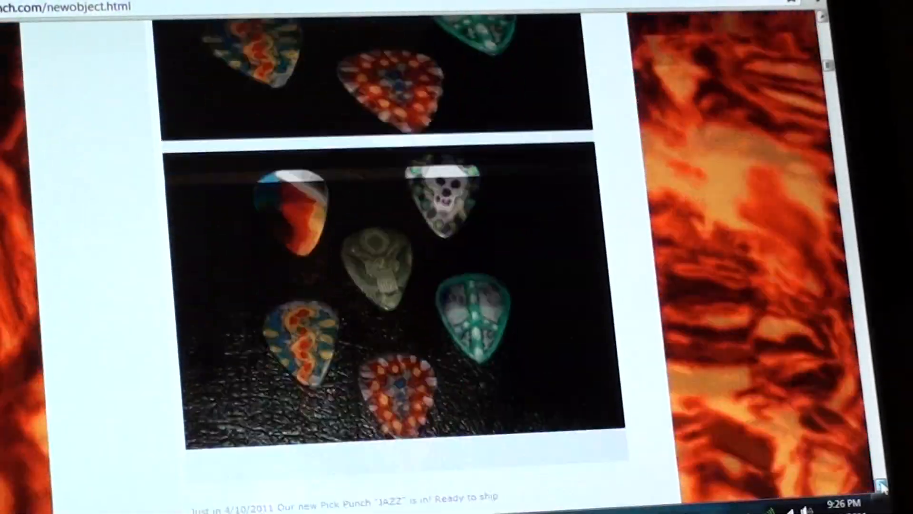
scroll("down", 3)
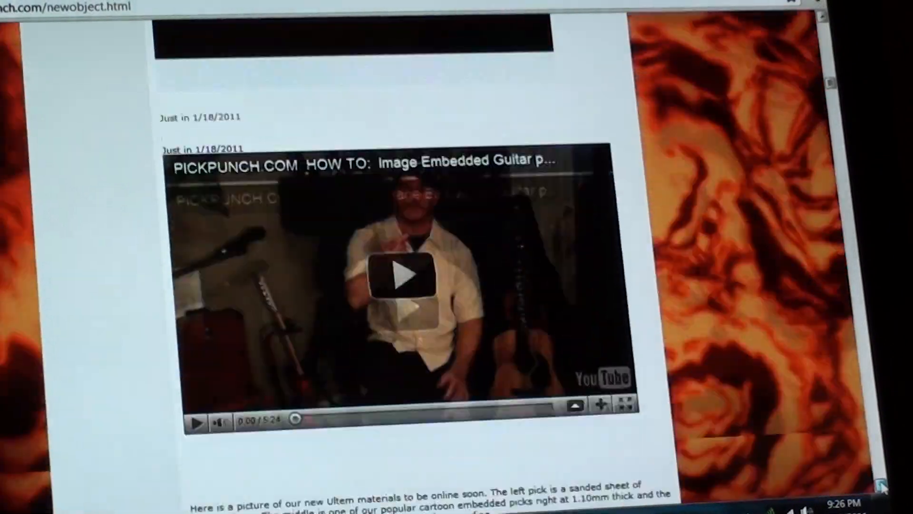
scroll("down", 3)
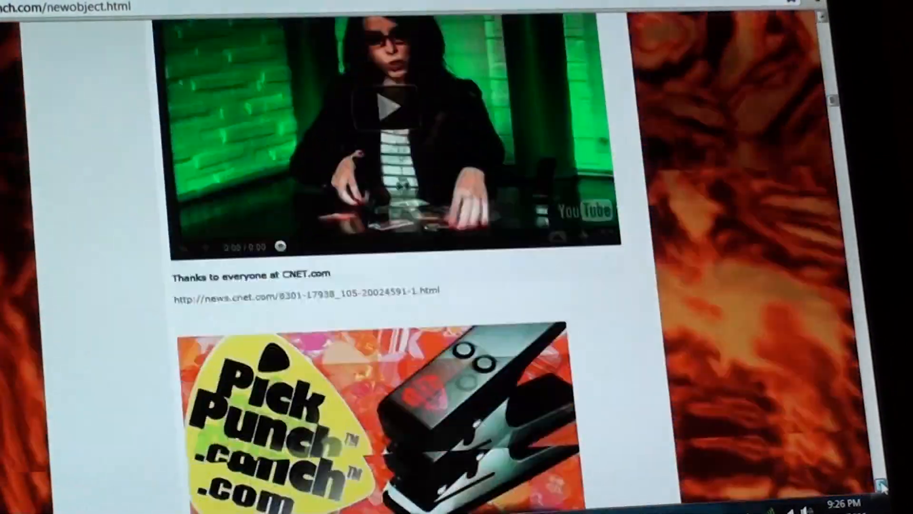
scroll("down", 3)
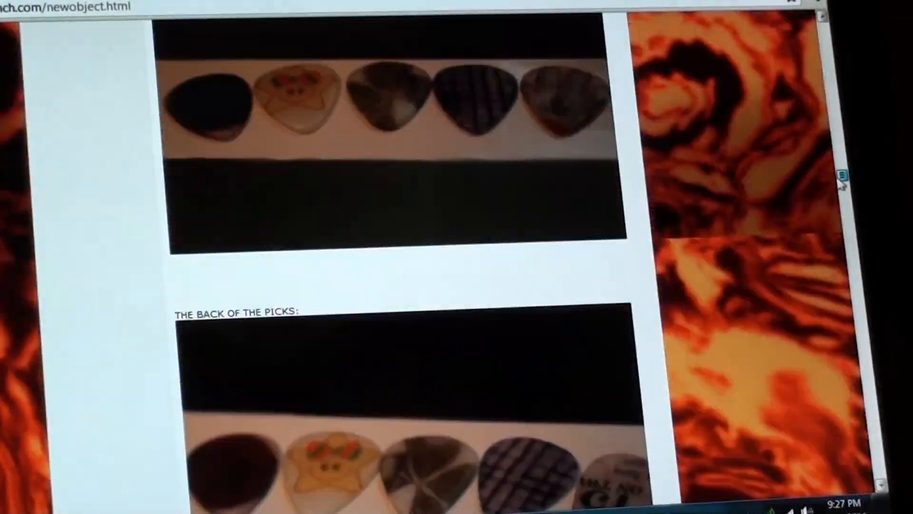
scroll("down", 3)
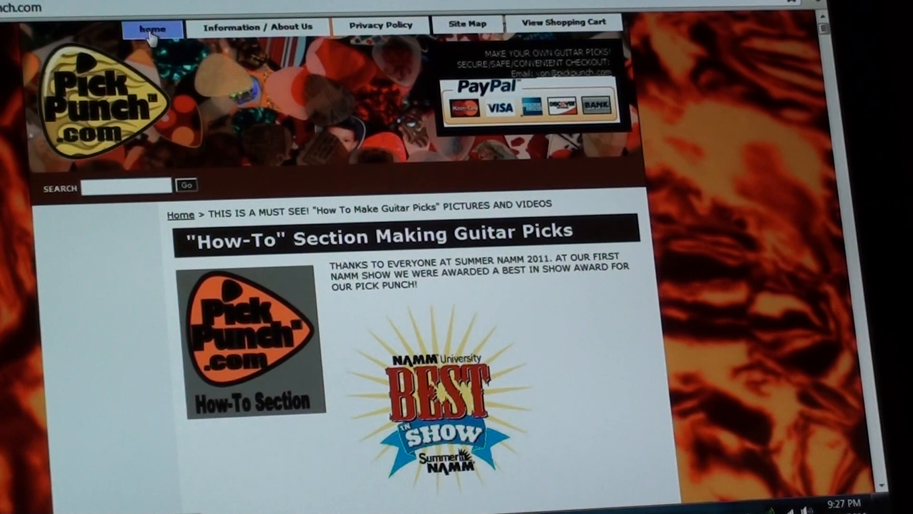
left_click(151, 29)
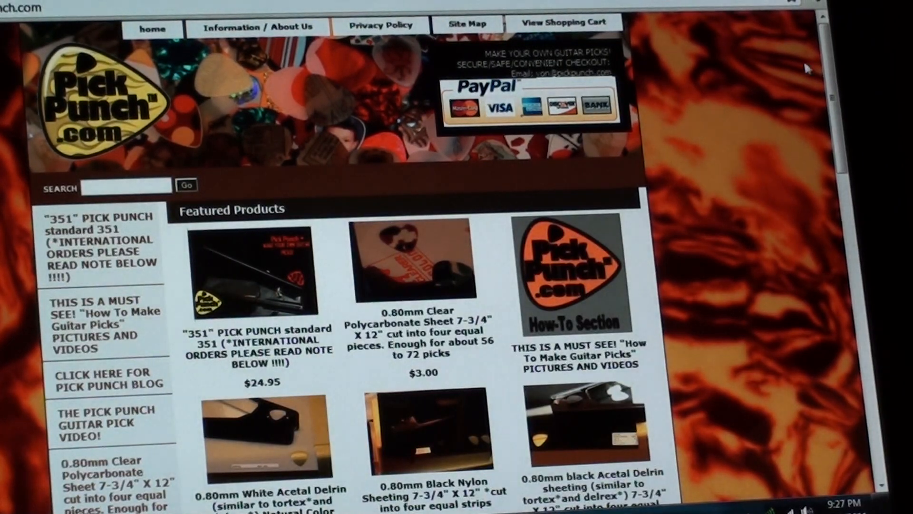
scroll("down", 3)
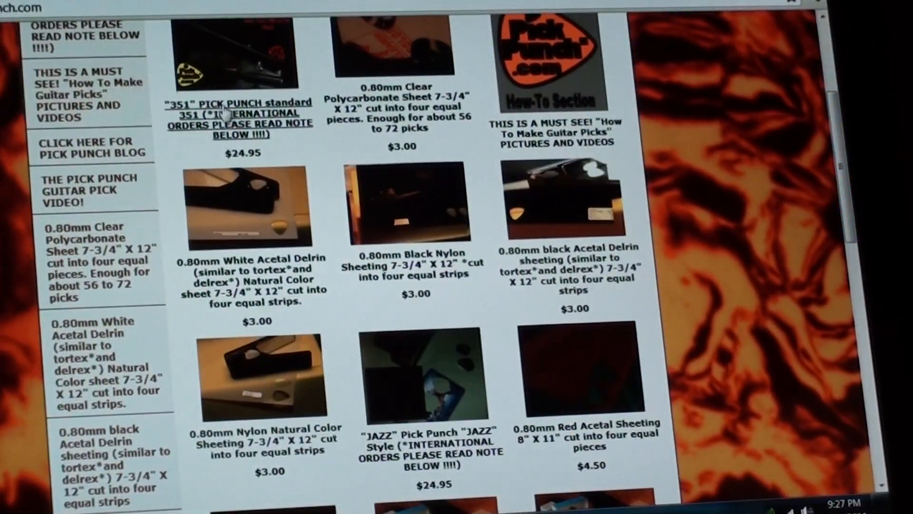
mouse_move(399, 93)
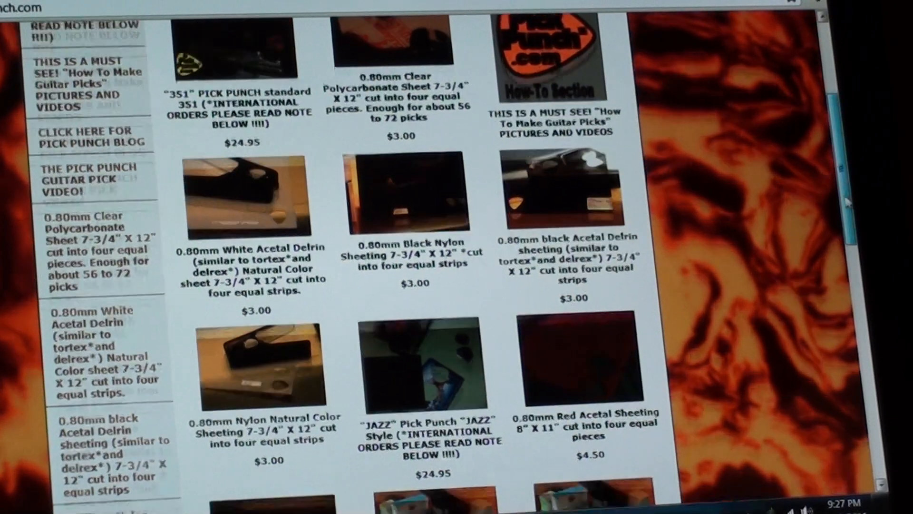
scroll("down", 3)
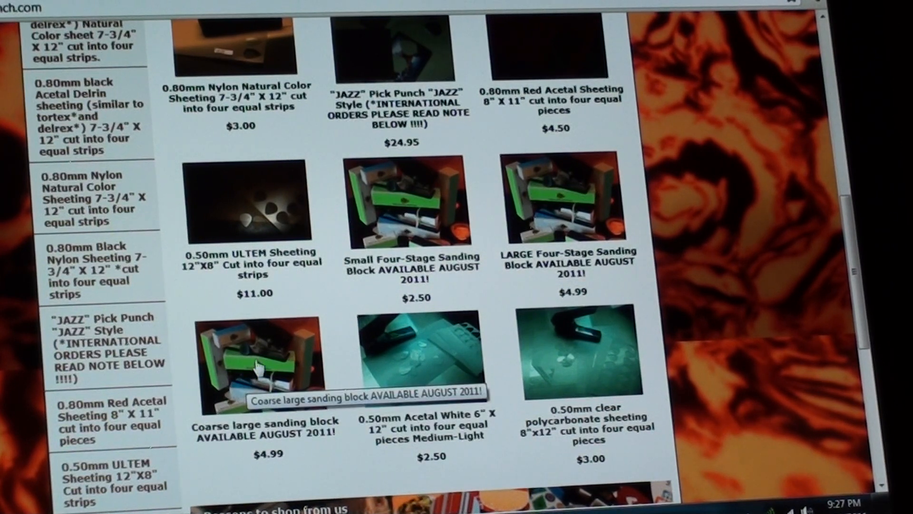
mouse_move(838, 314)
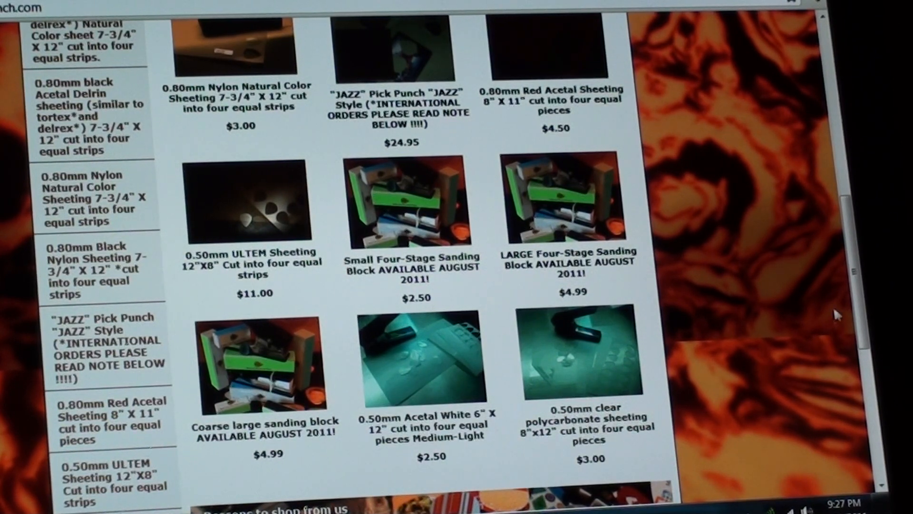
scroll("down", 3)
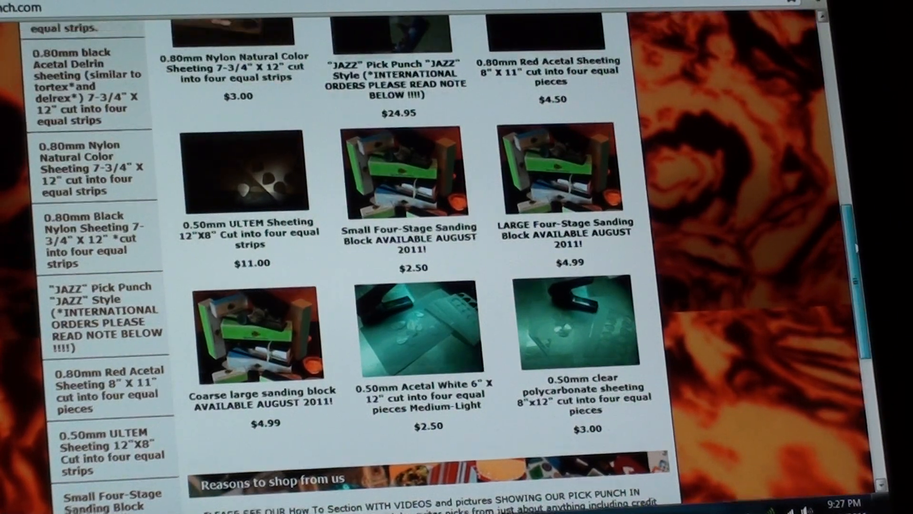
scroll("up", 3)
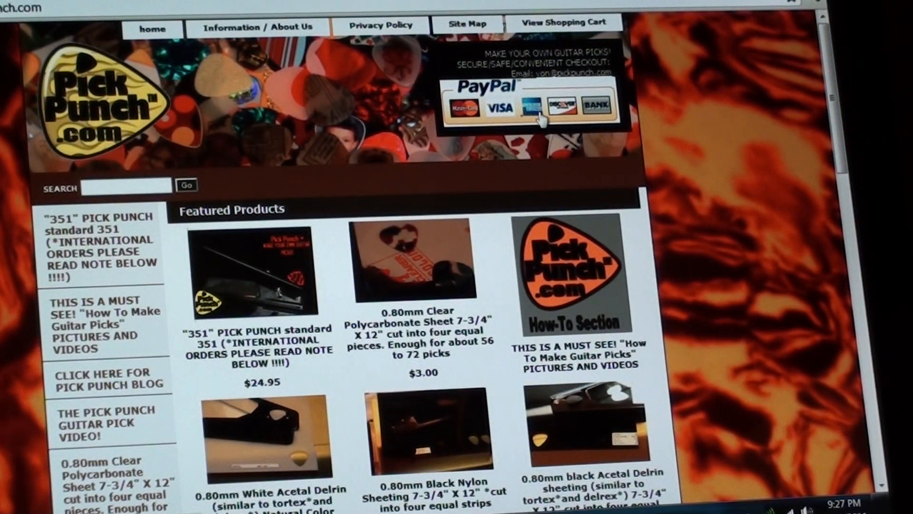
mouse_move(623, 116)
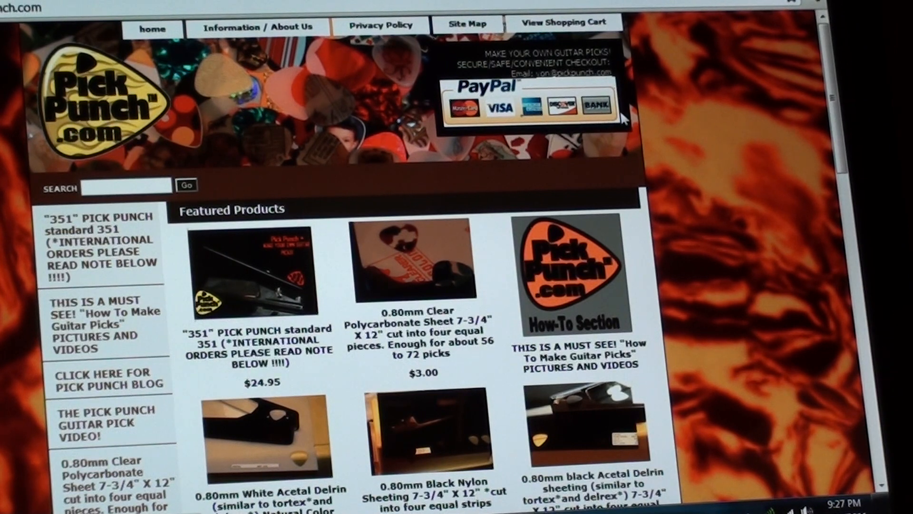
mouse_move(600, 120)
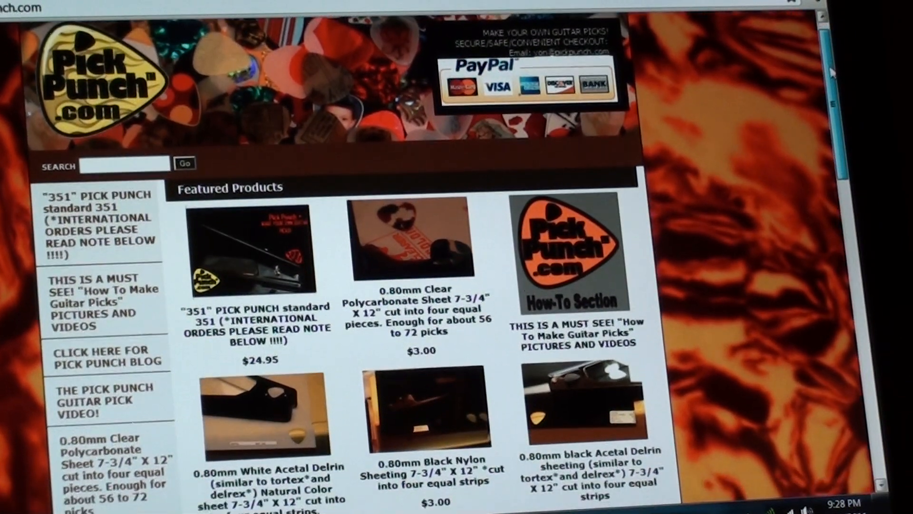
scroll("down", 3)
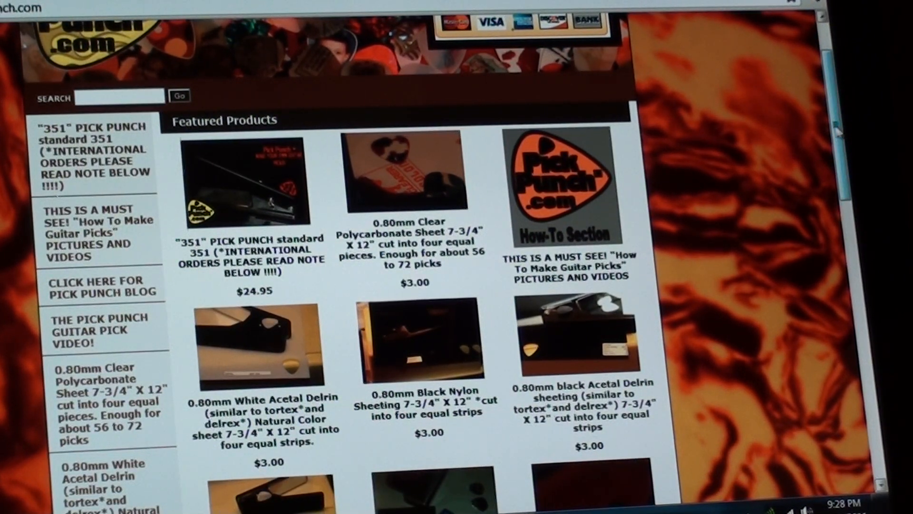
scroll("down", 3)
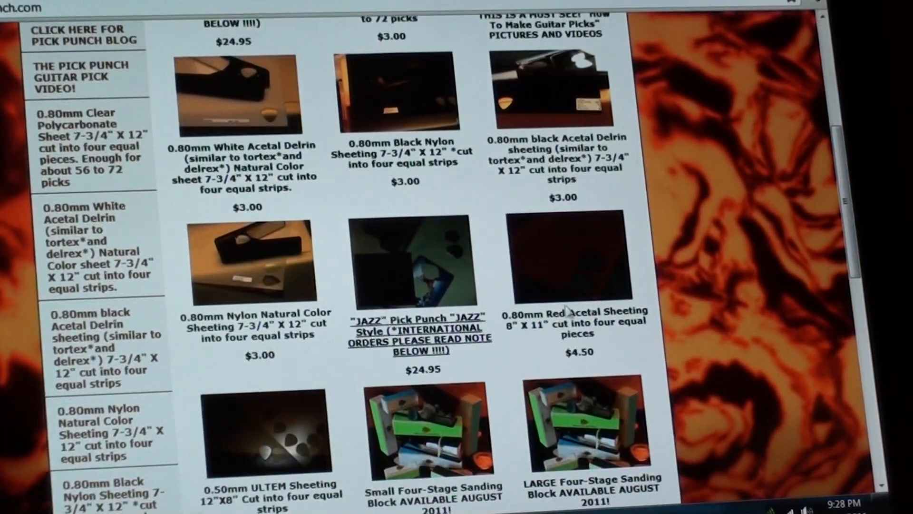
scroll("down", 3)
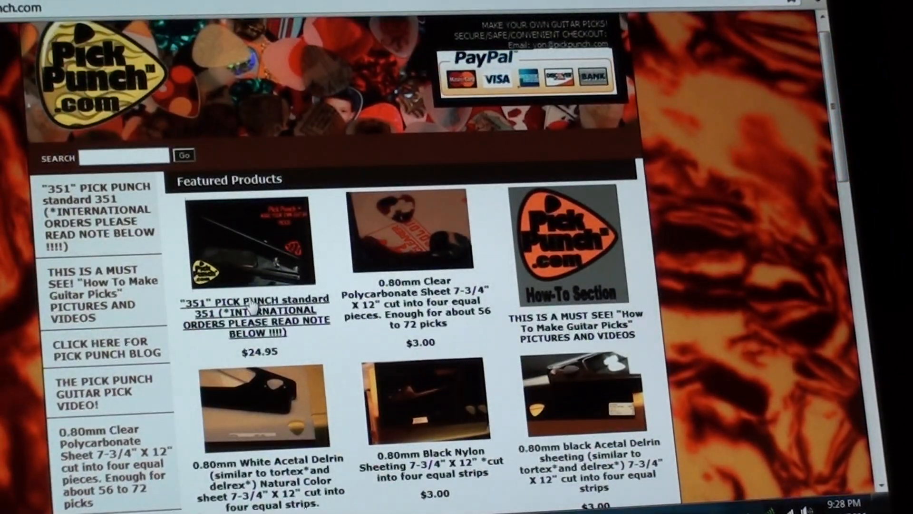
mouse_move(253, 308)
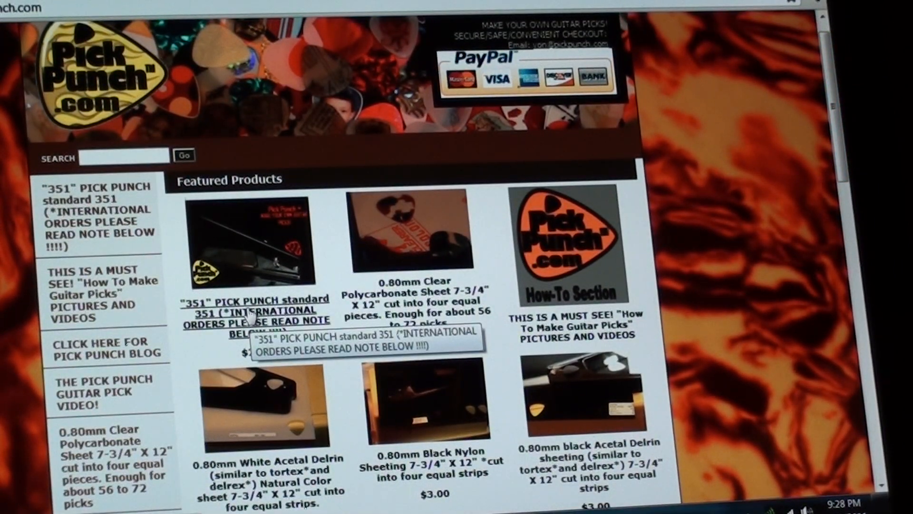
Step: Add the $24.95 351 Pick Punch to the cart from its product page
left_click(255, 312)
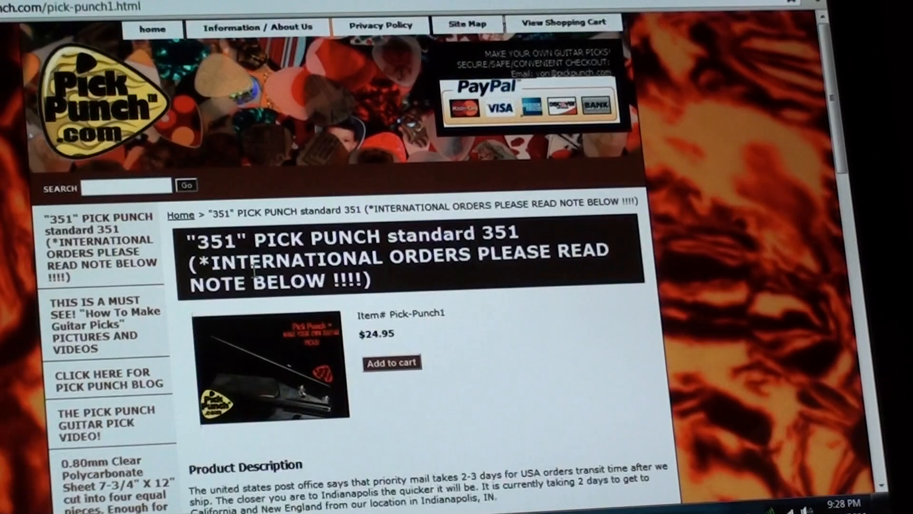
scroll("down", 3)
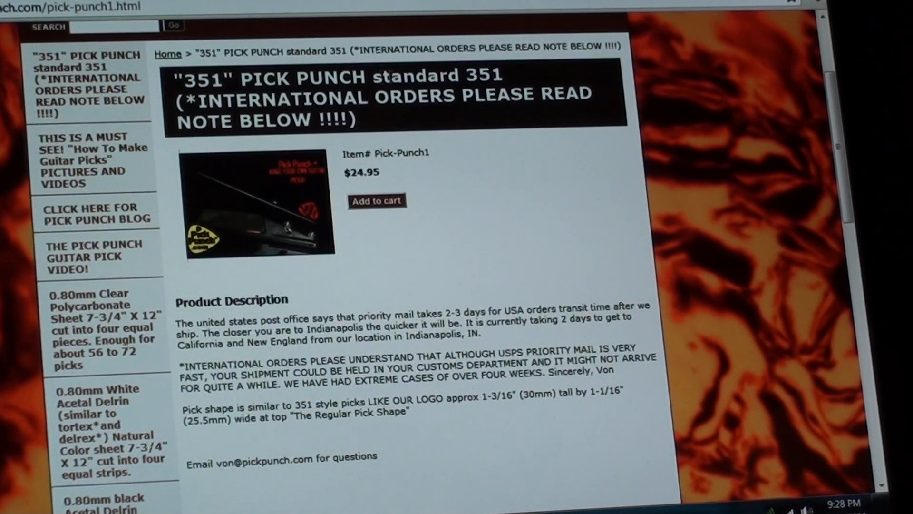
left_click(376, 201)
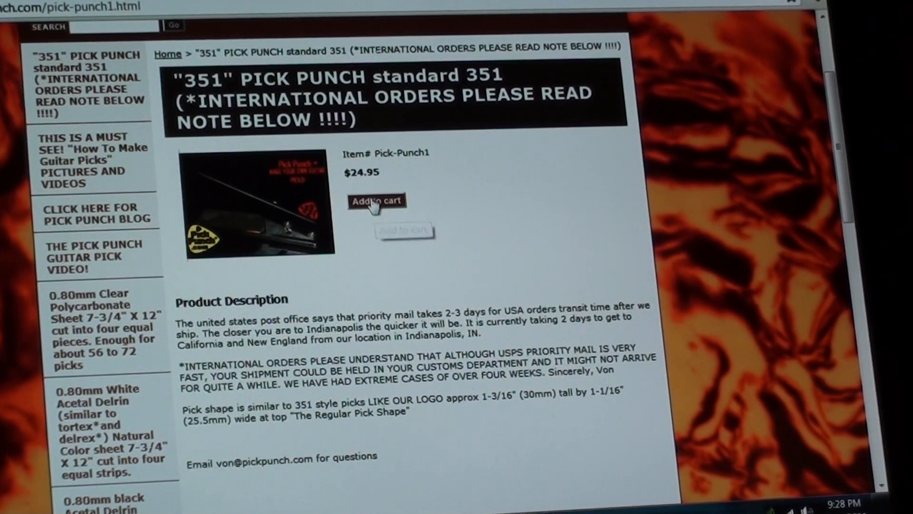
left_click(377, 200)
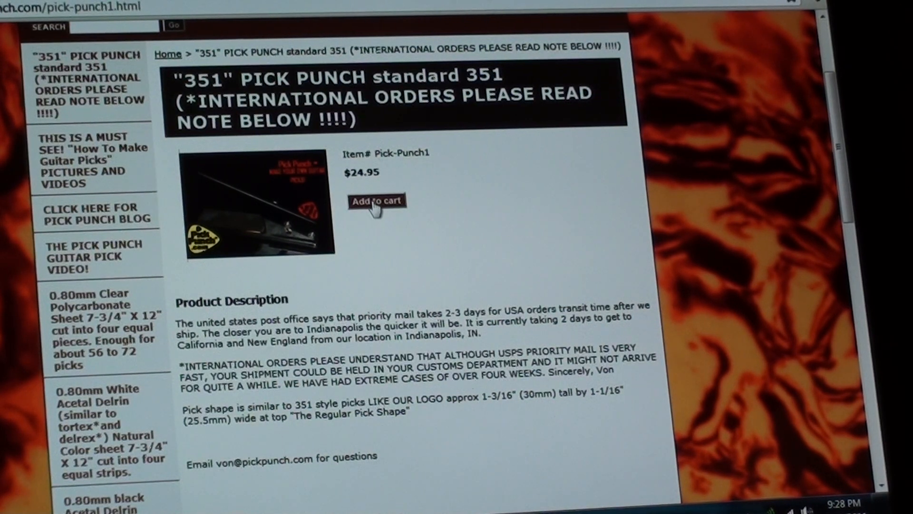
left_click(377, 200)
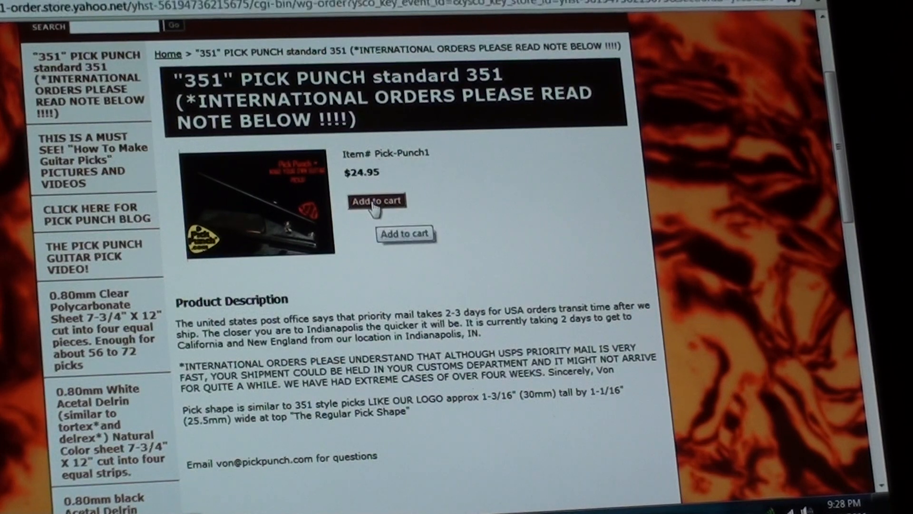
Step: Confirm adding the 351 Pick Punch, loading the cart with one item at $24.95
left_click(377, 201)
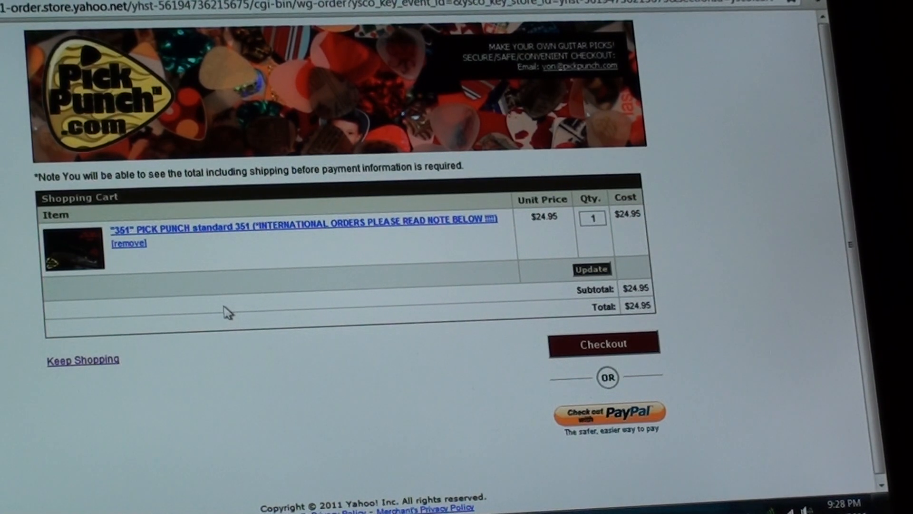
mouse_move(165, 318)
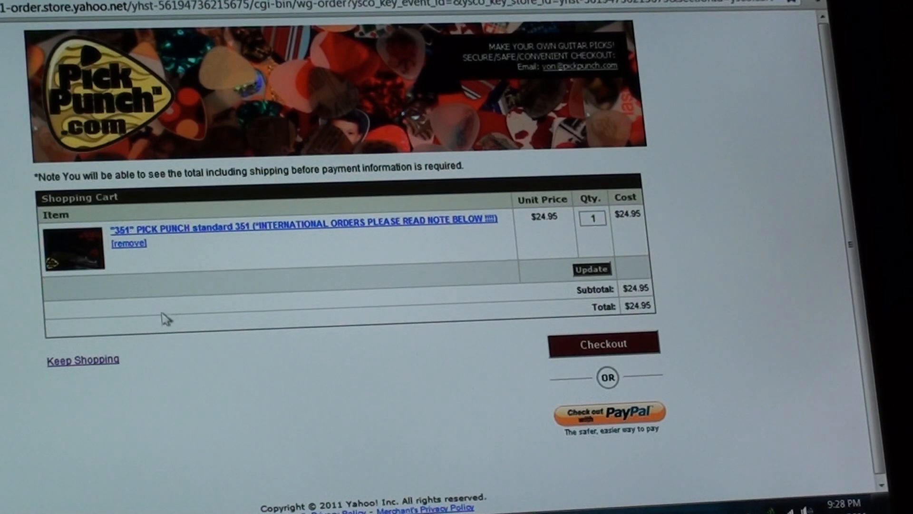
mouse_move(162, 319)
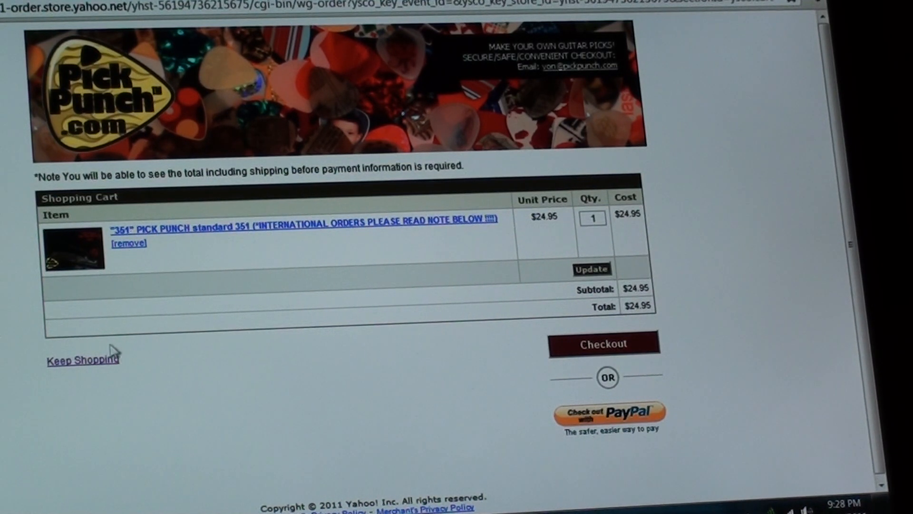
mouse_move(93, 367)
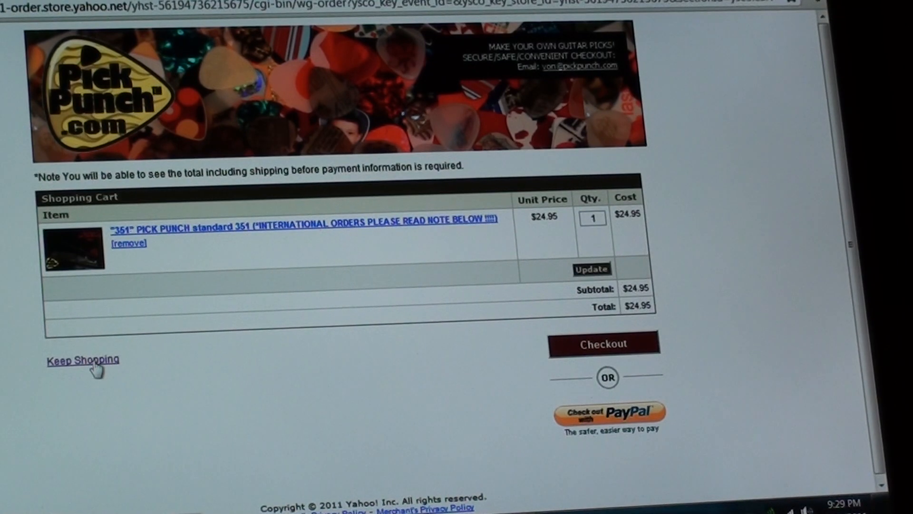
Step: Keep shopping from the cart and view the $24.95 Jazz Style Pick Punch from the home page
left_click(81, 359)
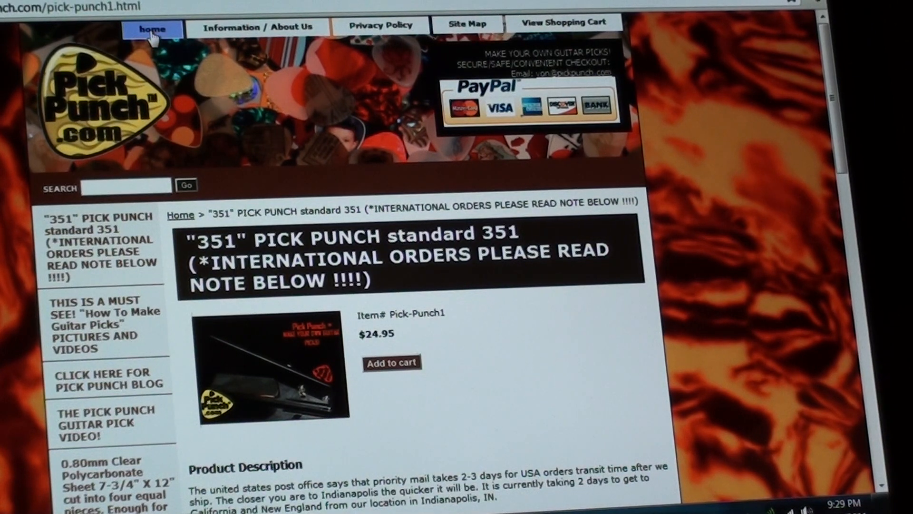
scroll("down", 3)
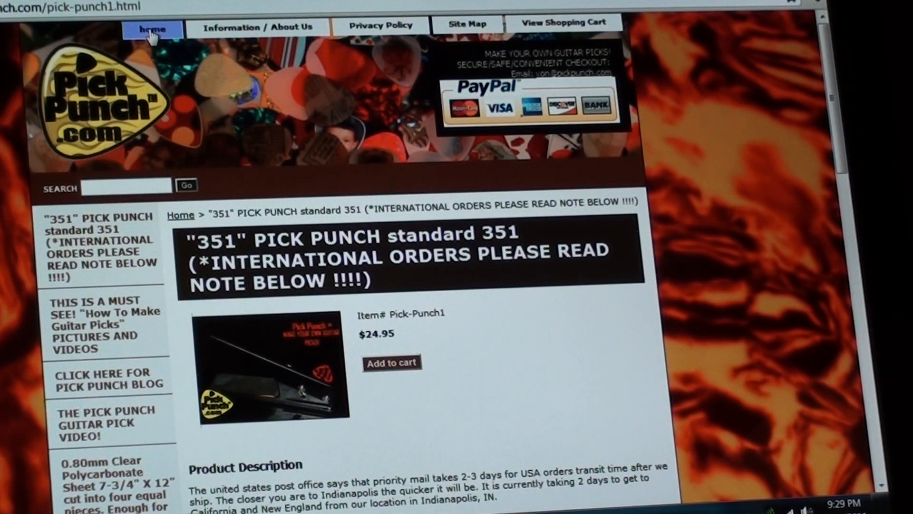
left_click(152, 29)
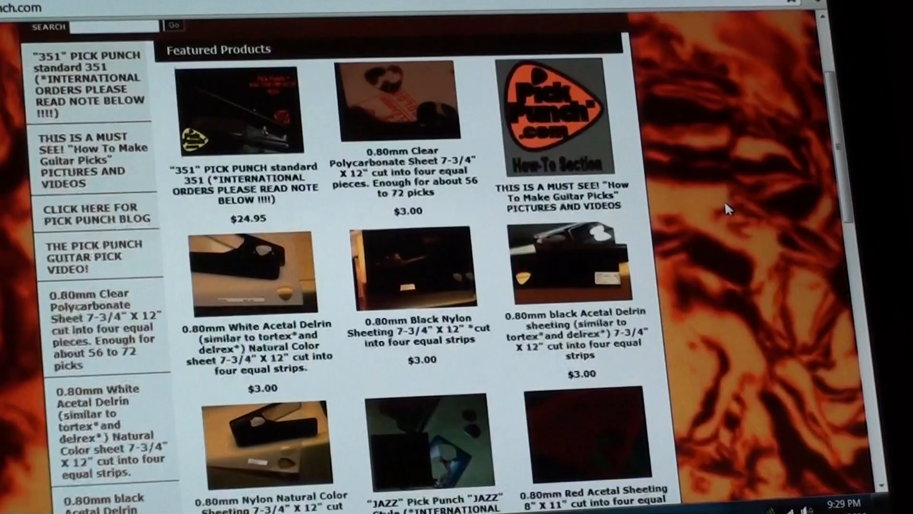
scroll("down", 3)
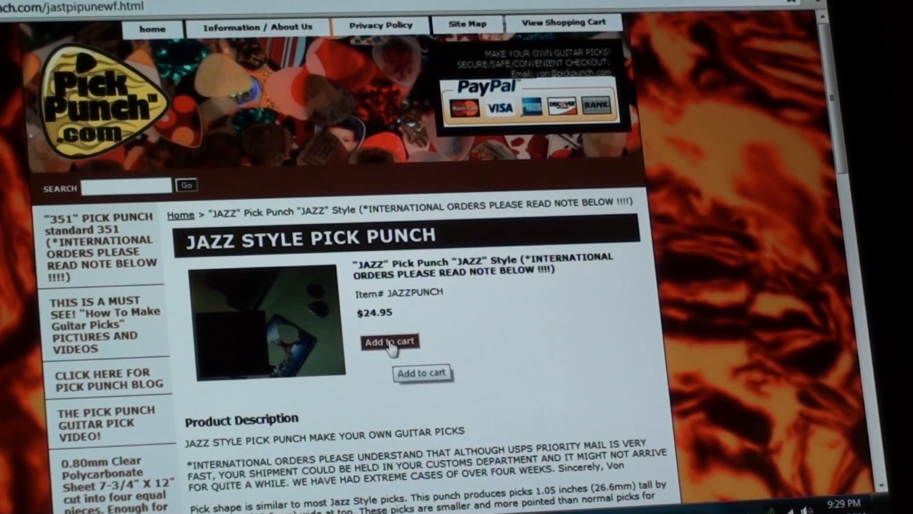
left_click(390, 342)
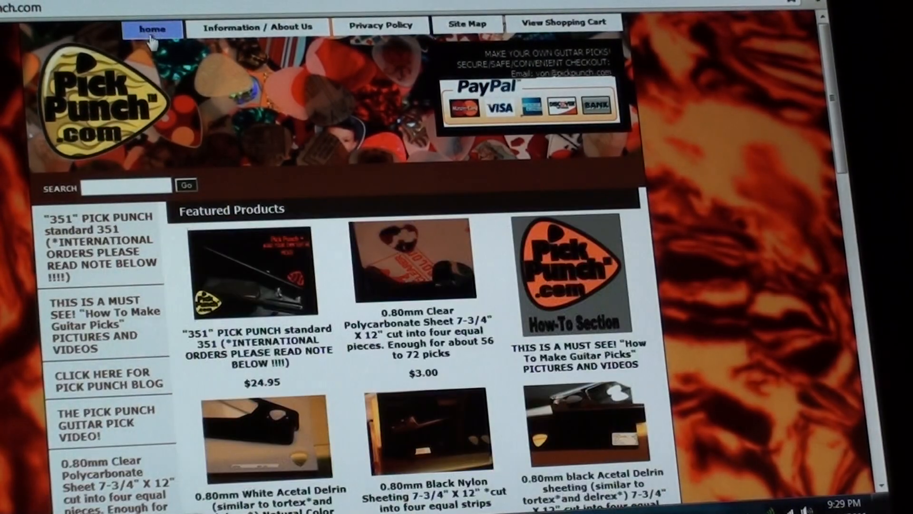
Step: View the $2.50 0.50mm Acetal White 6" x 12" sheet page and enlarge its photo
scroll("down", 3)
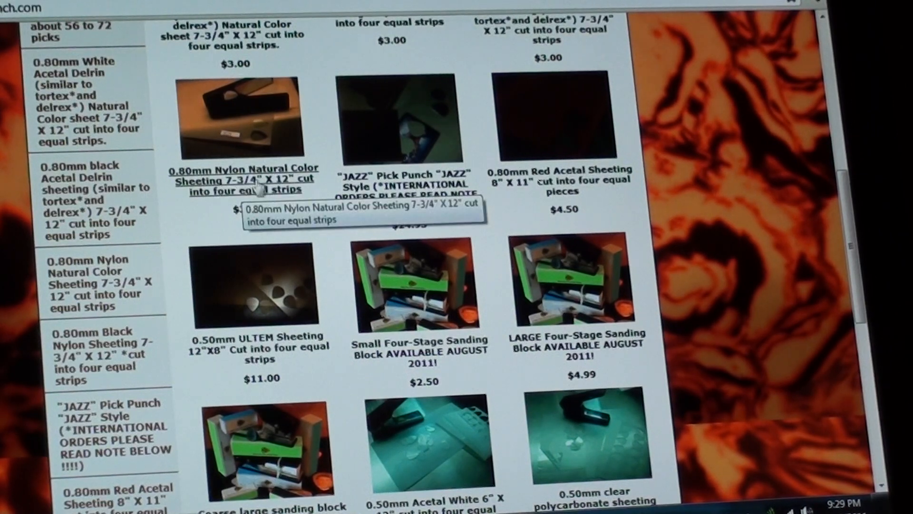
scroll("down", 3)
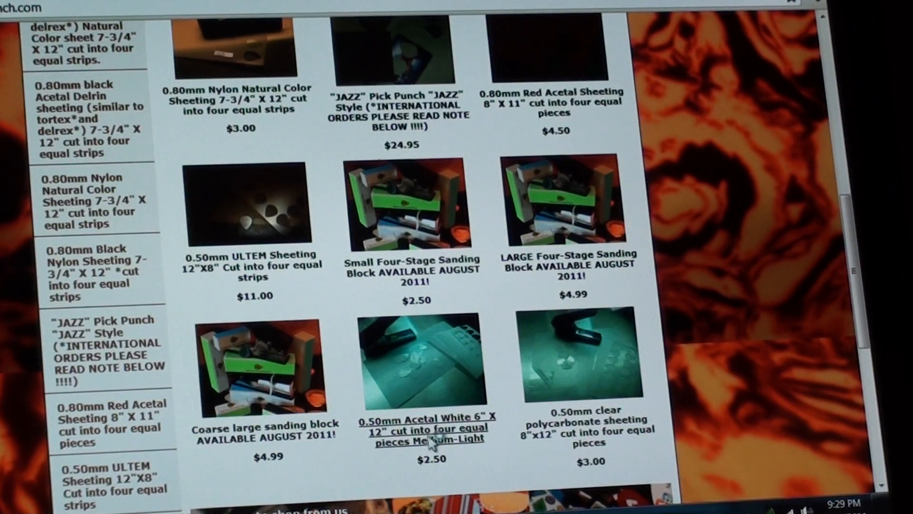
left_click(428, 434)
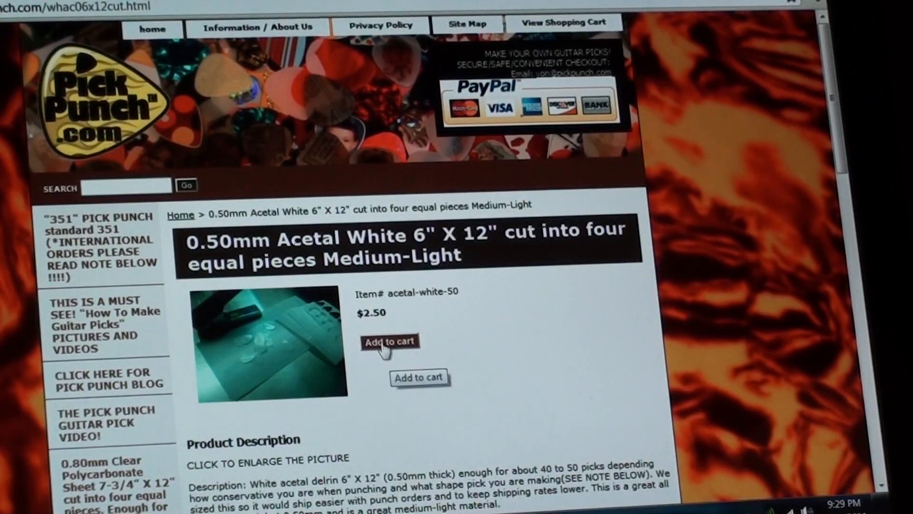
mouse_move(283, 341)
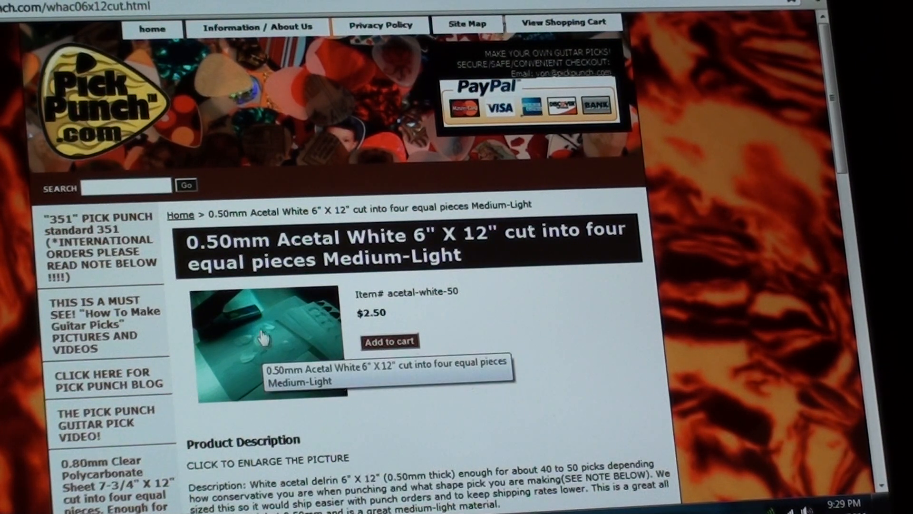
left_click(266, 346)
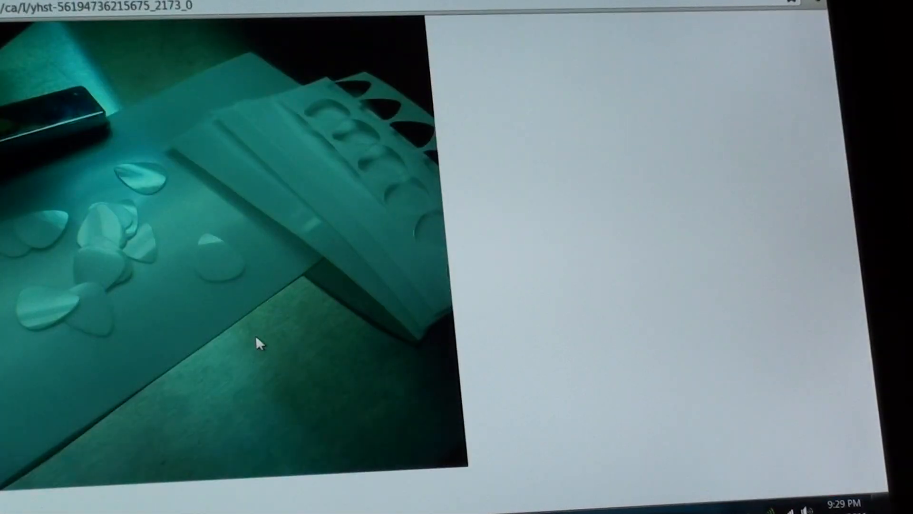
mouse_move(165, 343)
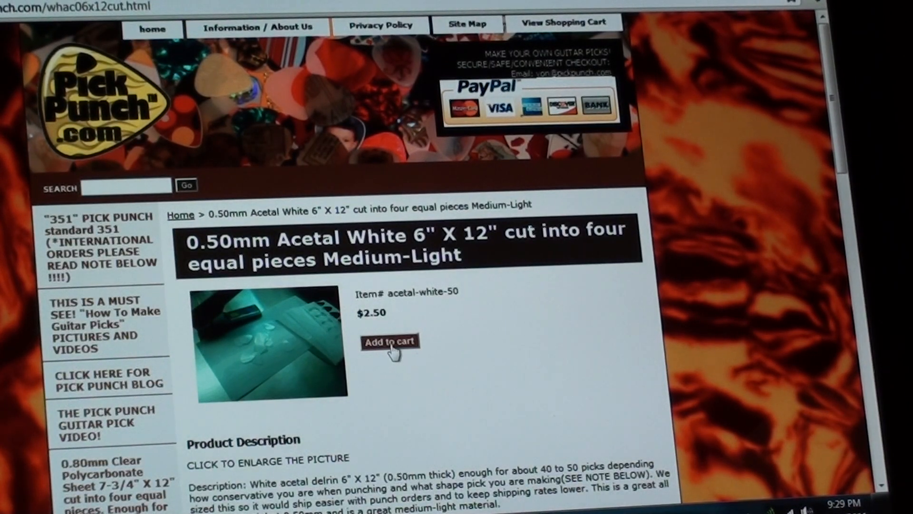
Step: Add the Acetal White sheet to the cart and keep shopping from the home page
left_click(389, 342)
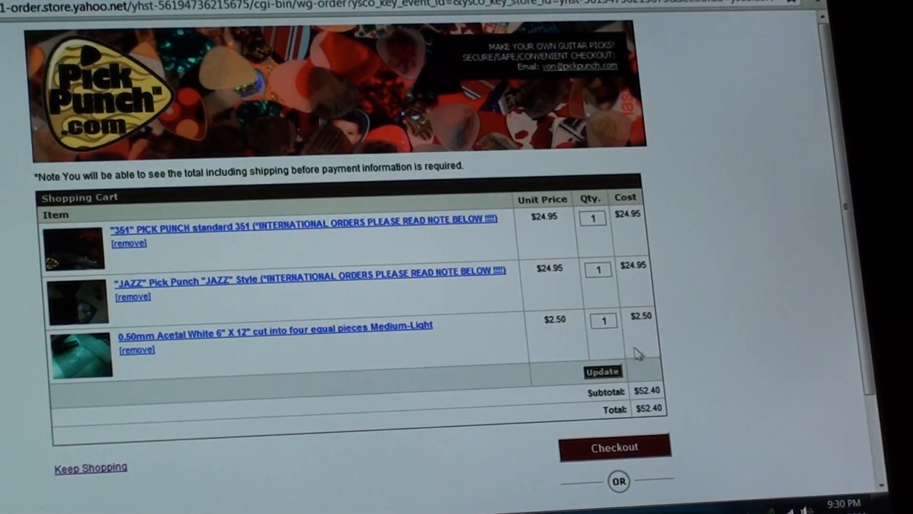
mouse_move(113, 470)
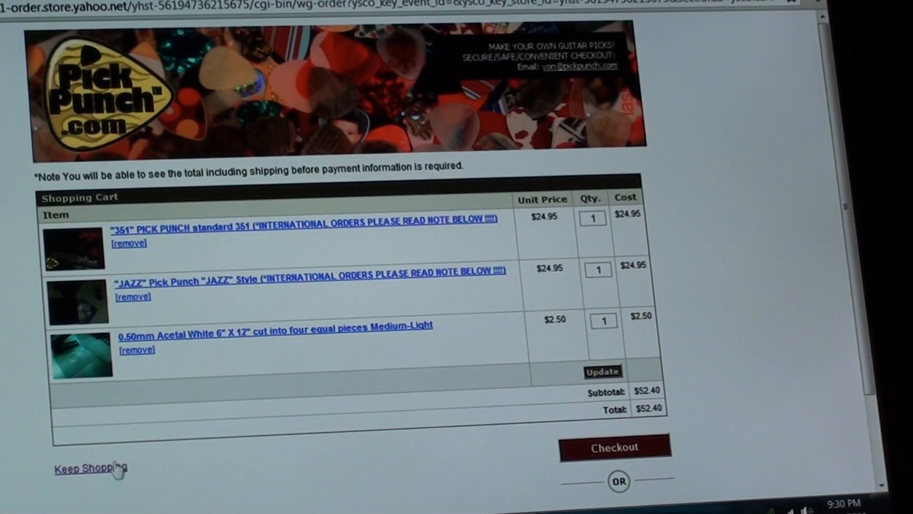
left_click(274, 326)
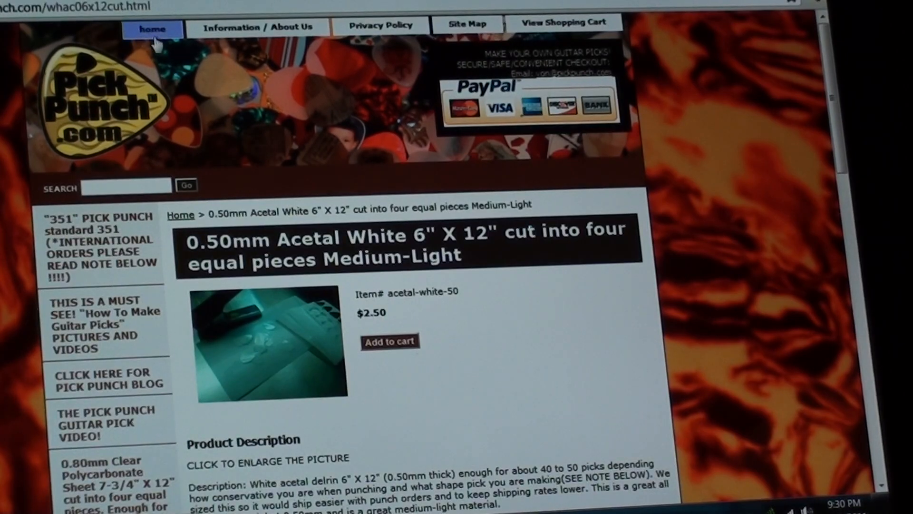
left_click(152, 28)
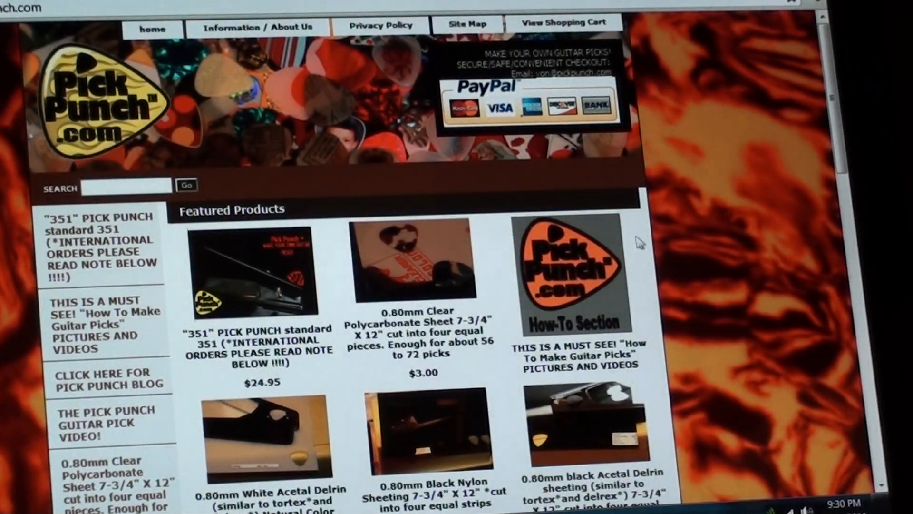
scroll("down", 3)
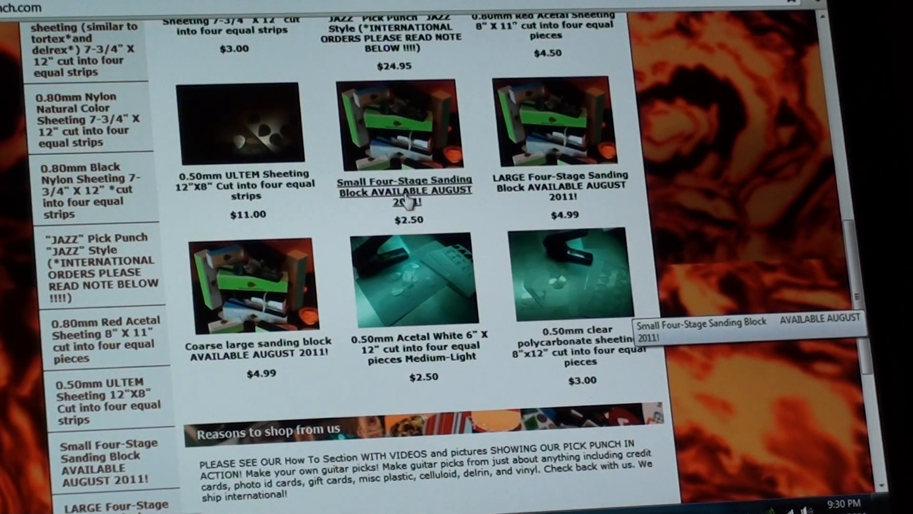
Step: Add the Small Four-Stage Sanding Block, bringing the cart to four items at $54.90
left_click(405, 192)
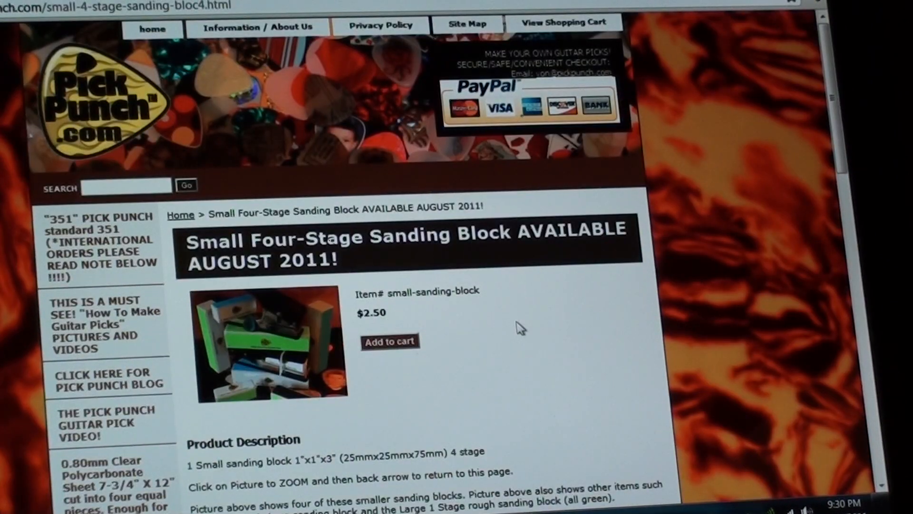
scroll("down", 3)
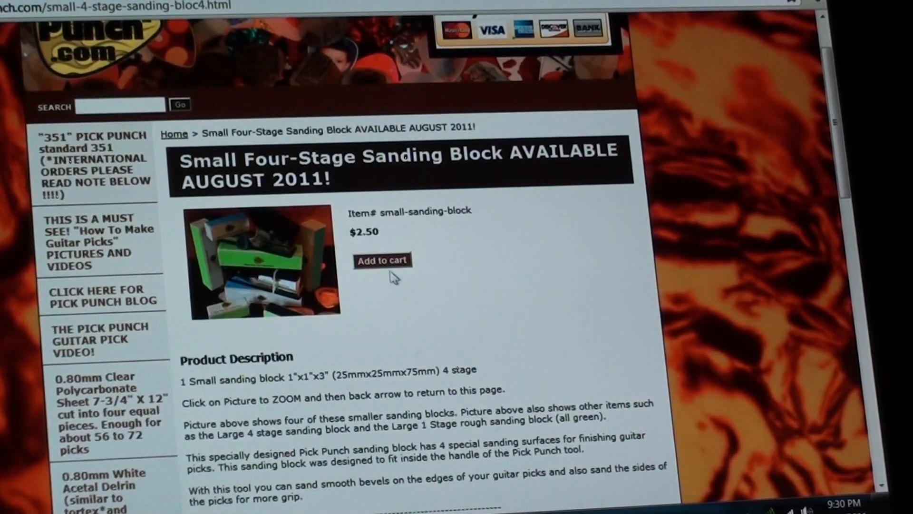
left_click(382, 260)
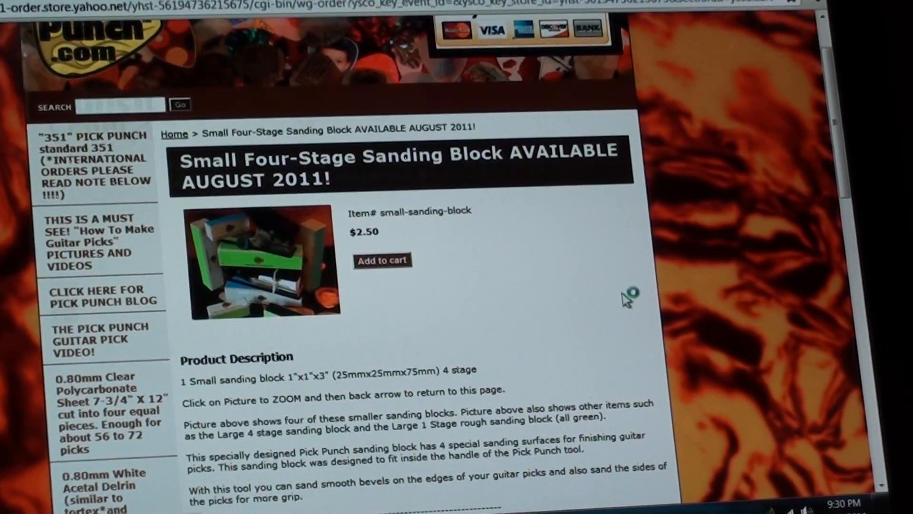
left_click(382, 259)
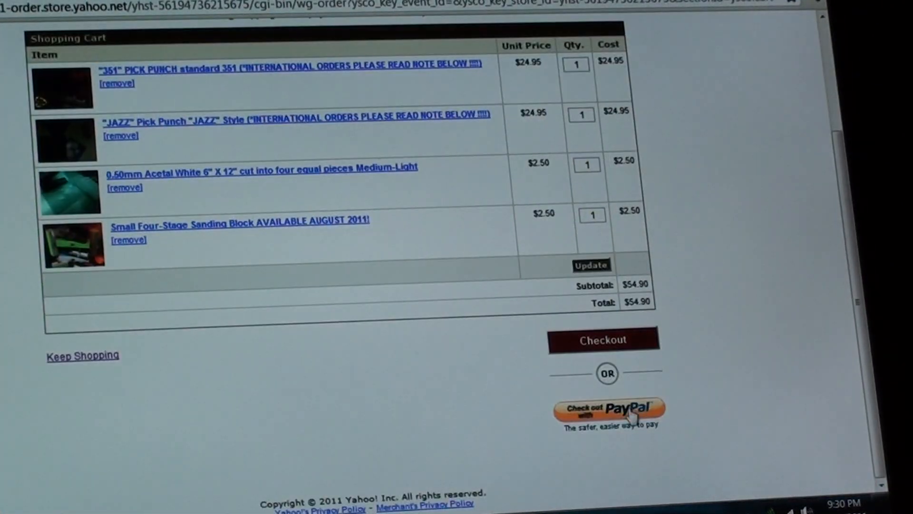
mouse_move(556, 340)
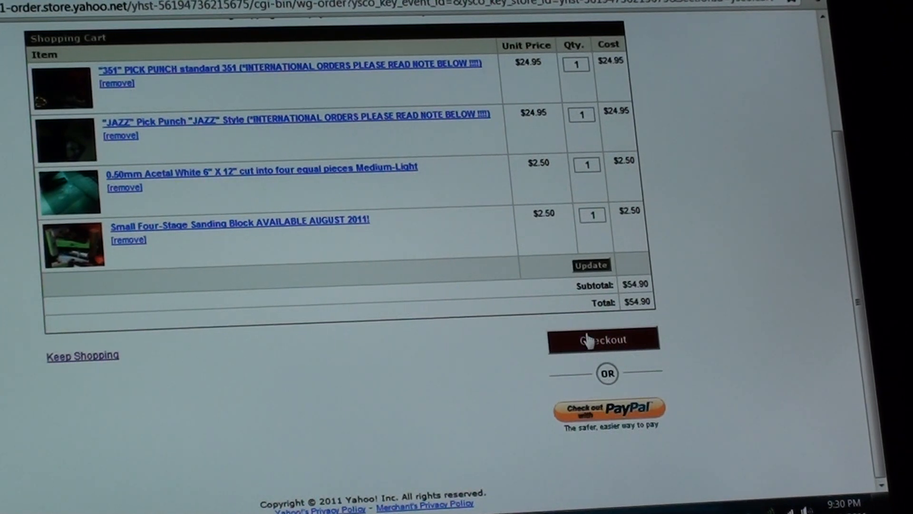
mouse_move(652, 436)
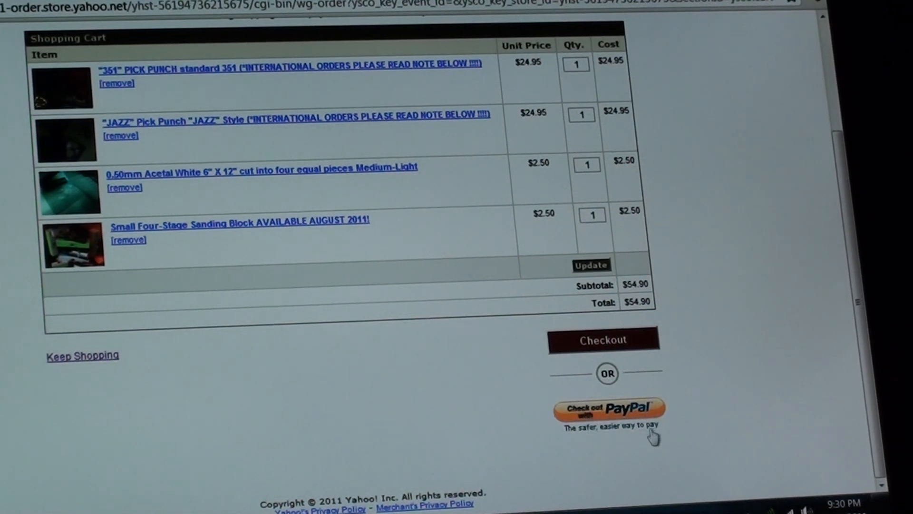
mouse_move(591, 373)
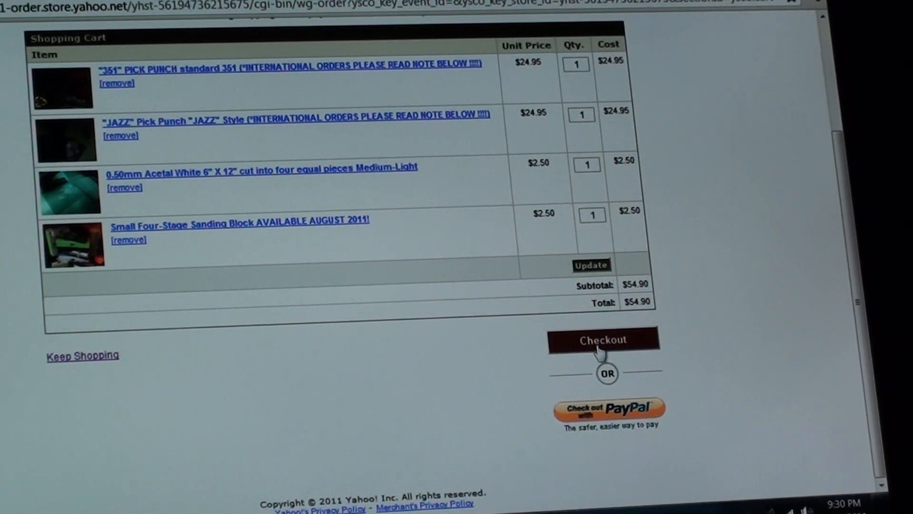
mouse_move(343, 408)
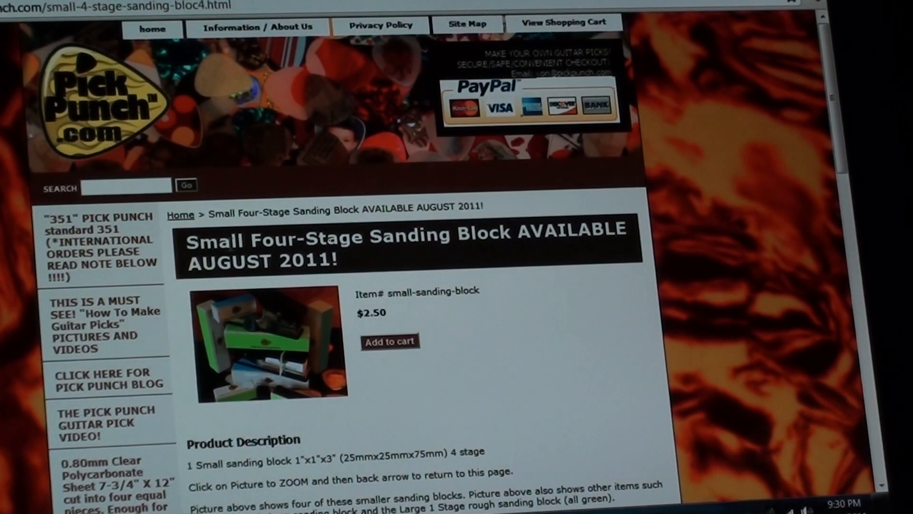
Step: Visit the How-To section from home, then return to the four-item $54.90 cart
left_click(152, 29)
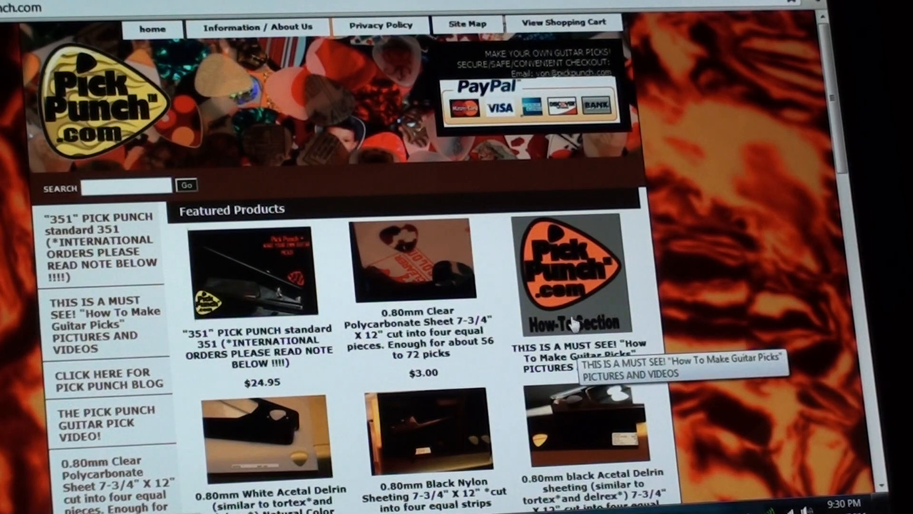
left_click(571, 274)
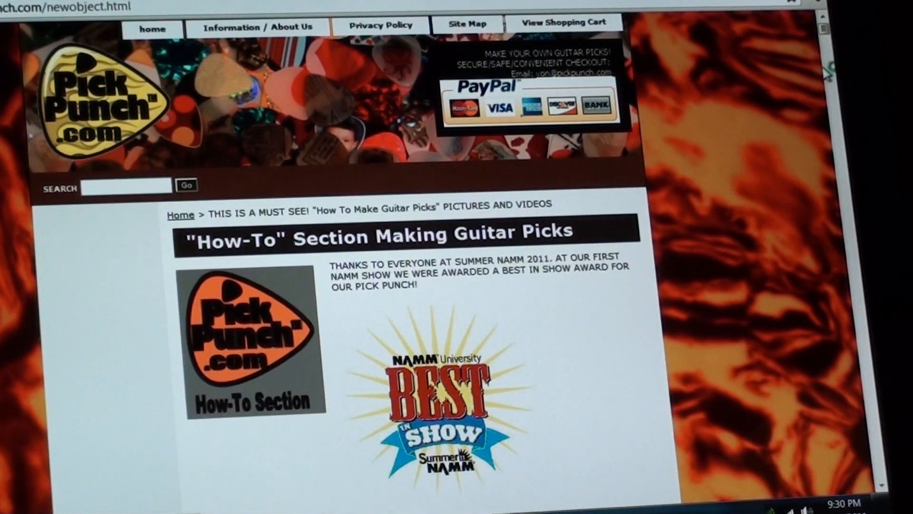
scroll("down", 3)
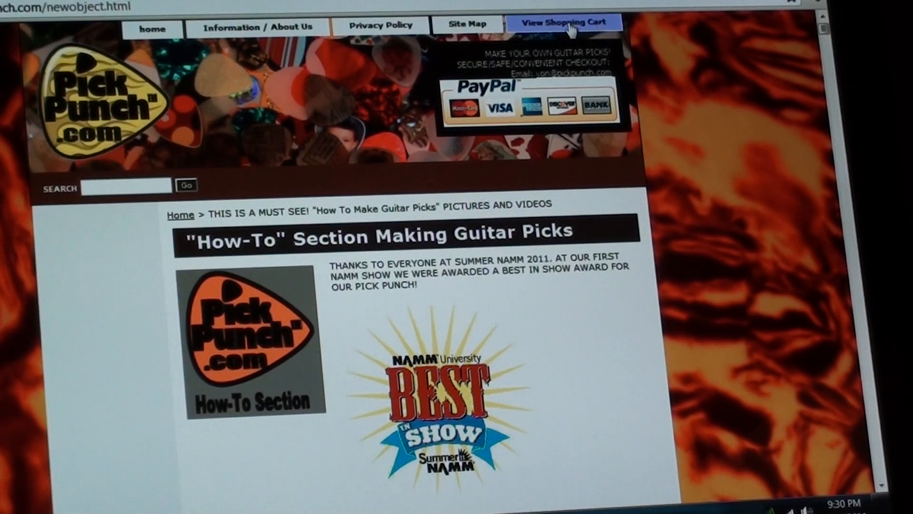
mouse_move(539, 37)
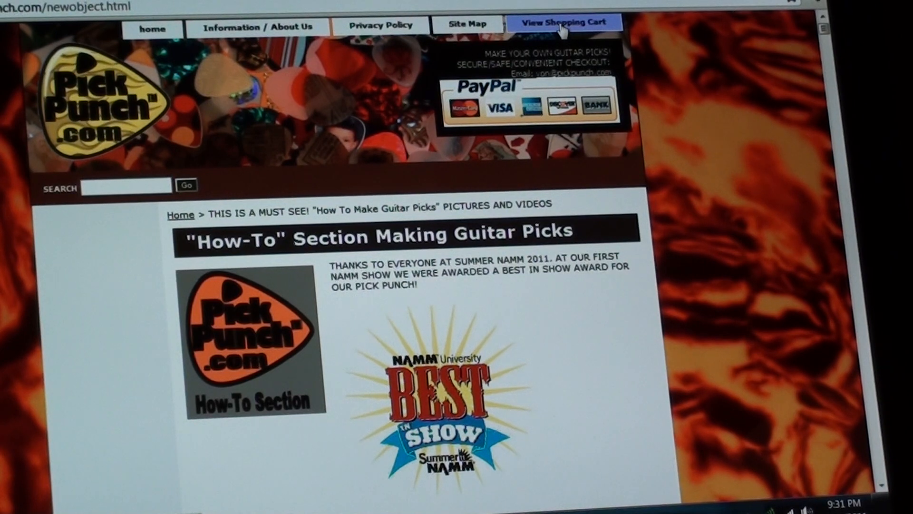
left_click(563, 22)
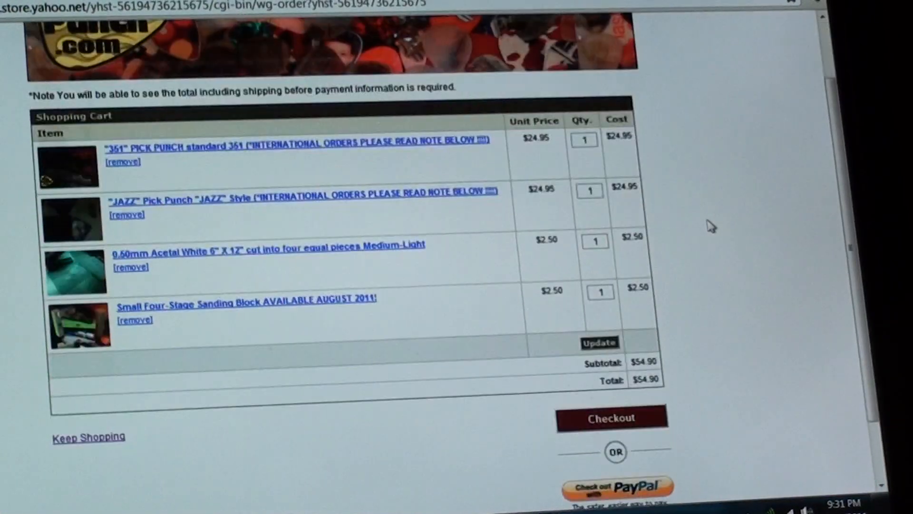
scroll("down", 3)
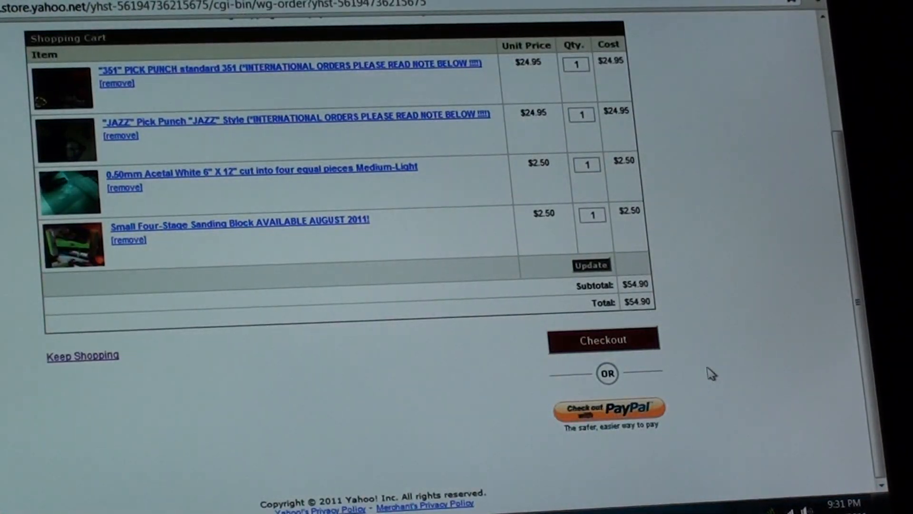
mouse_move(715, 307)
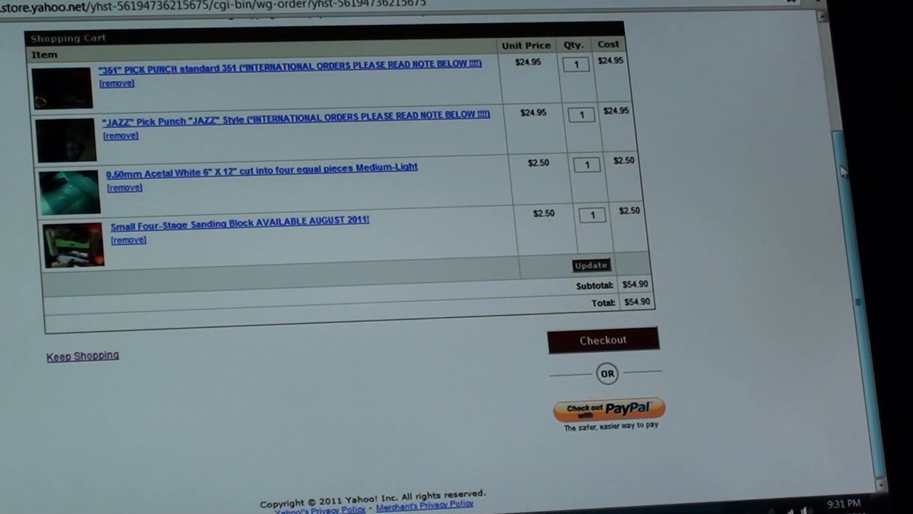
mouse_move(818, 222)
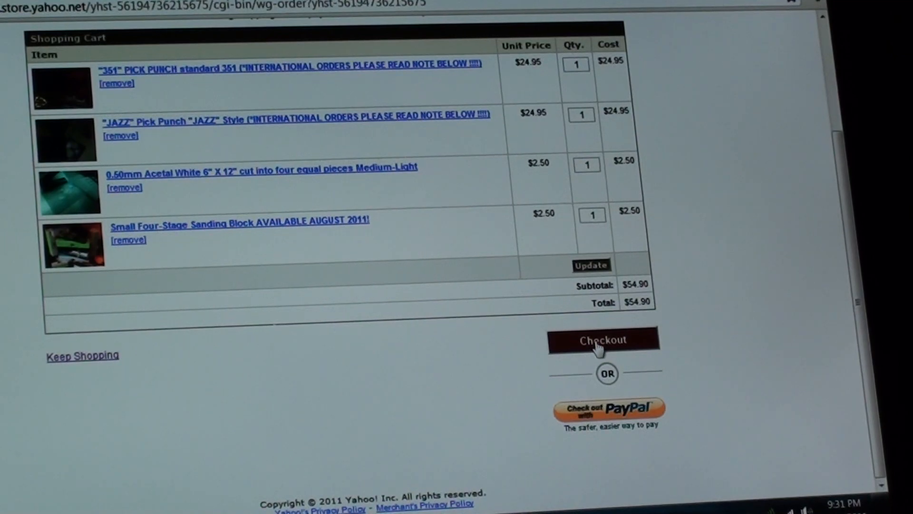
left_click(603, 340)
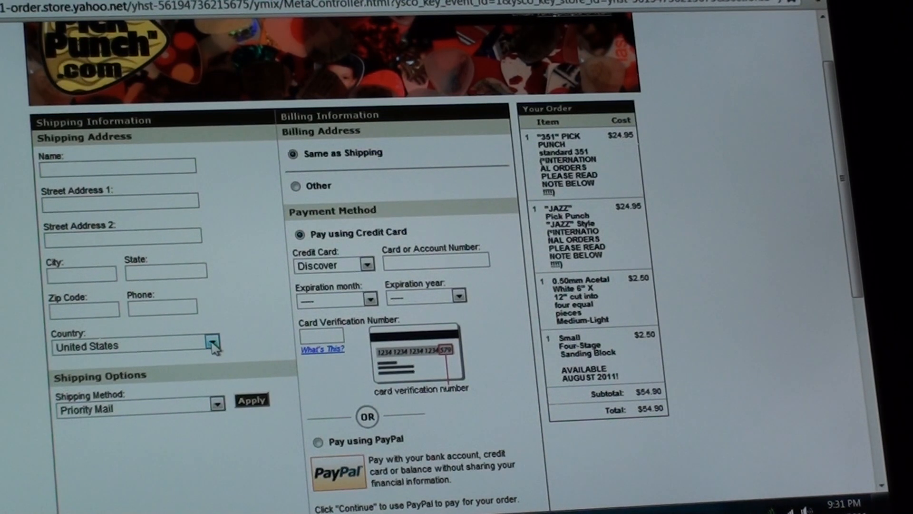
Step: Try United Kingdom as the shipping country, then set it back to United States
left_click(211, 341)
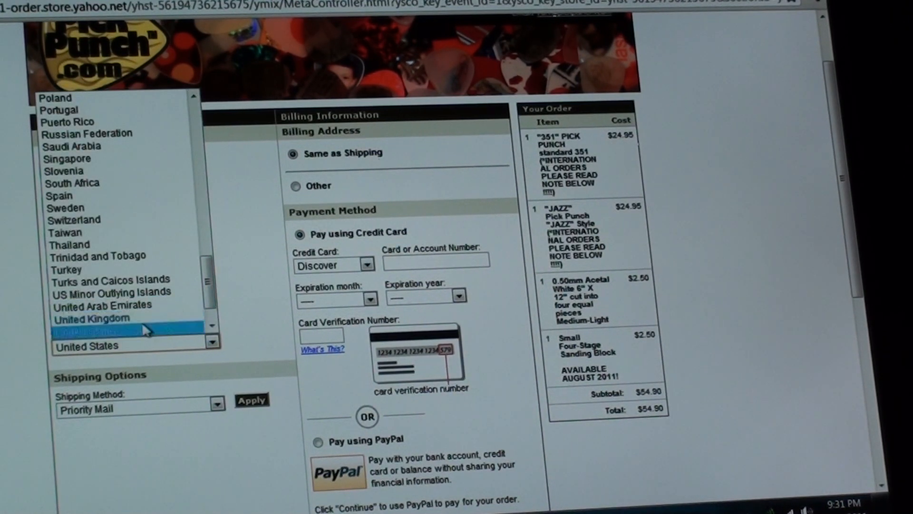
left_click(92, 317)
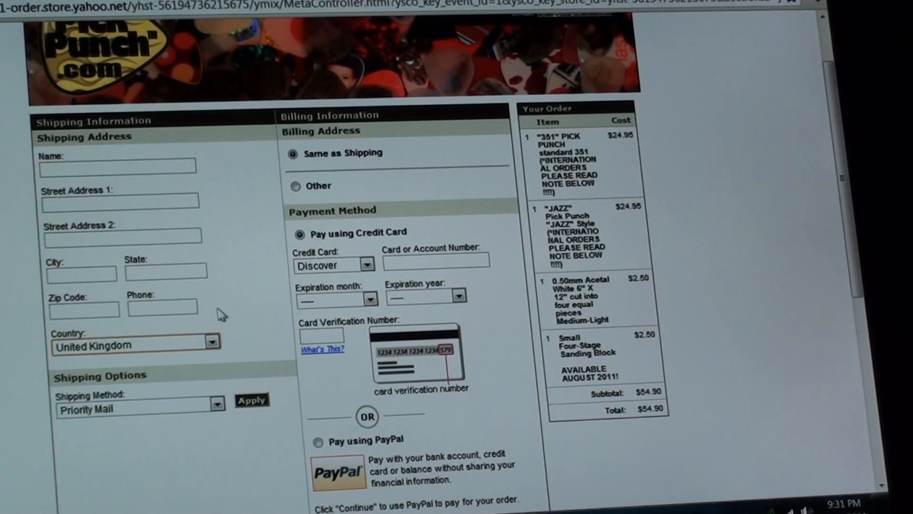
left_click(166, 270)
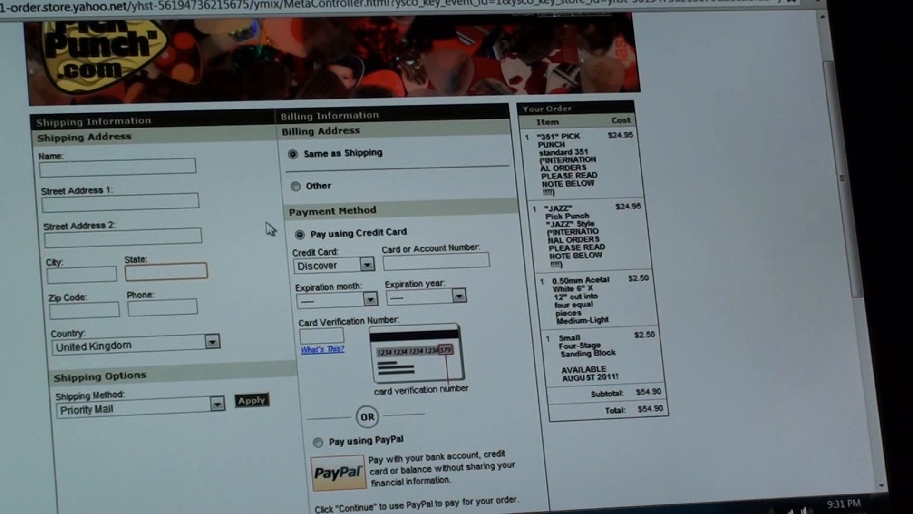
left_click(116, 201)
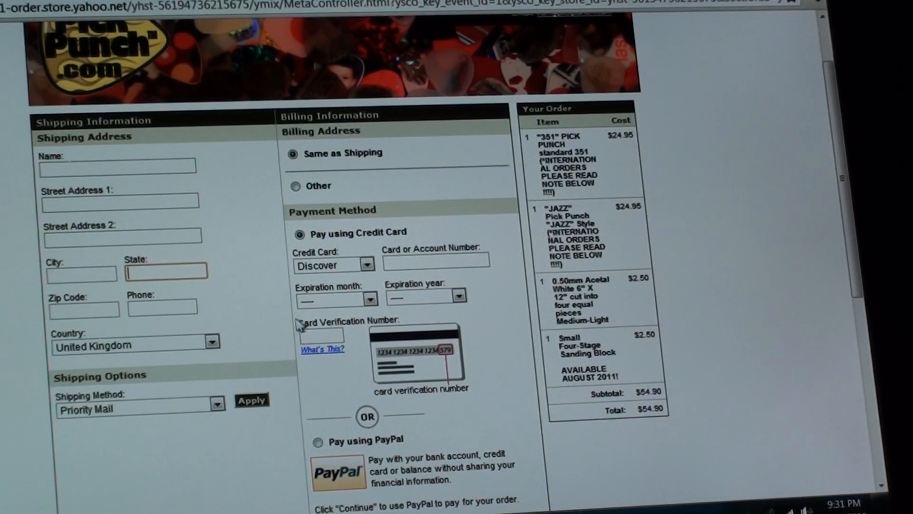
scroll("down", 3)
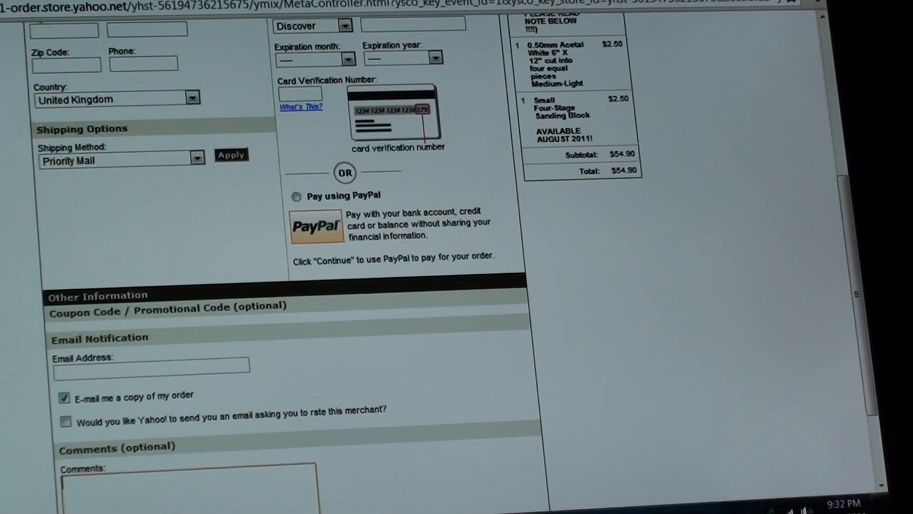
scroll("up", 3)
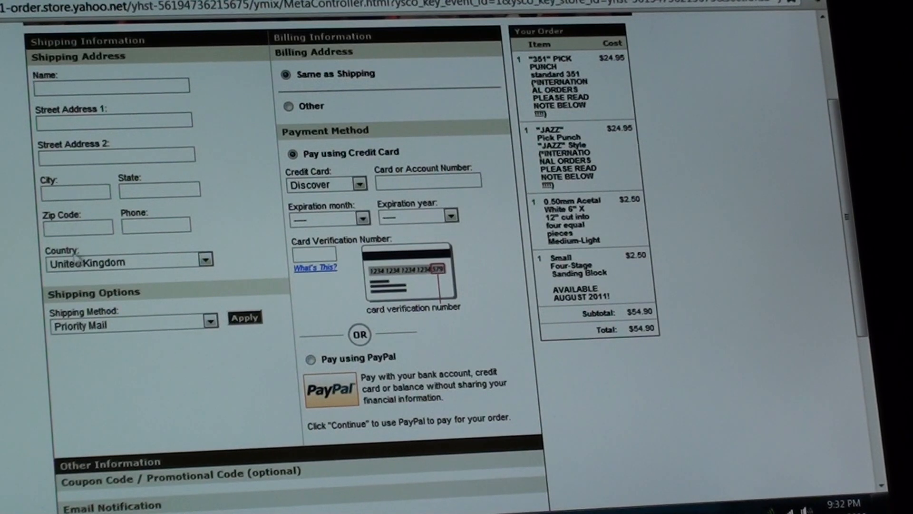
left_click(204, 259)
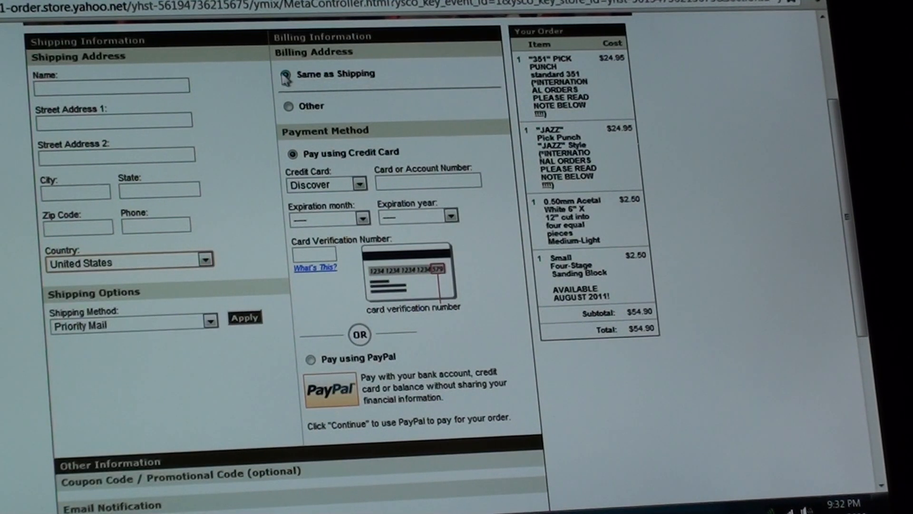
Step: Choose 'Other' for the billing address, revealing its separate name, address and country fields
left_click(287, 74)
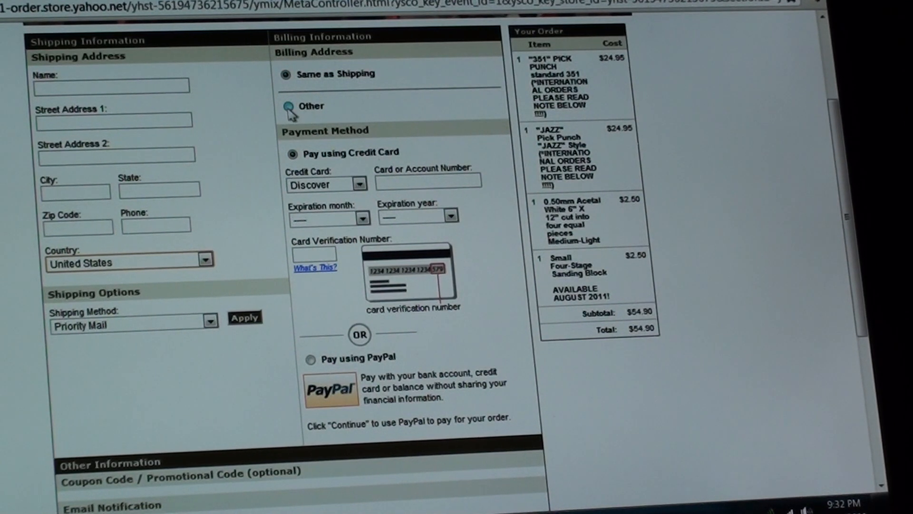
left_click(286, 106)
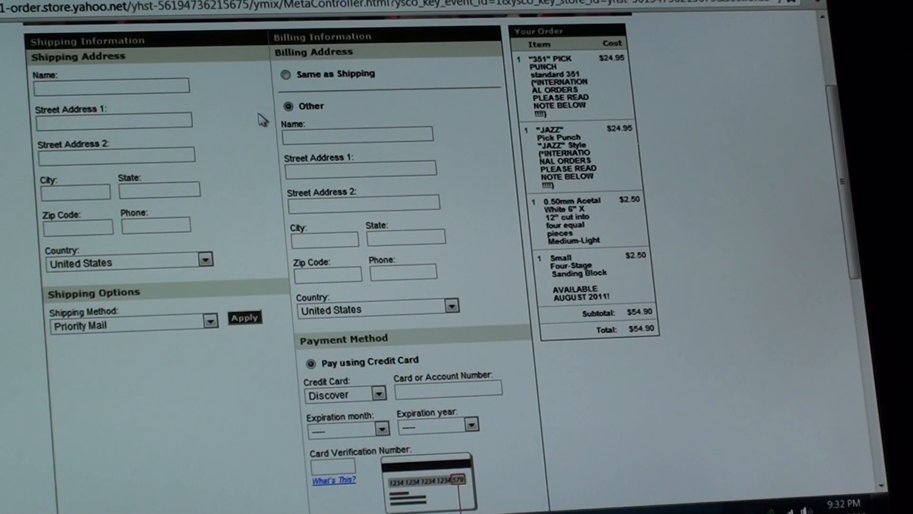
scroll("down", 3)
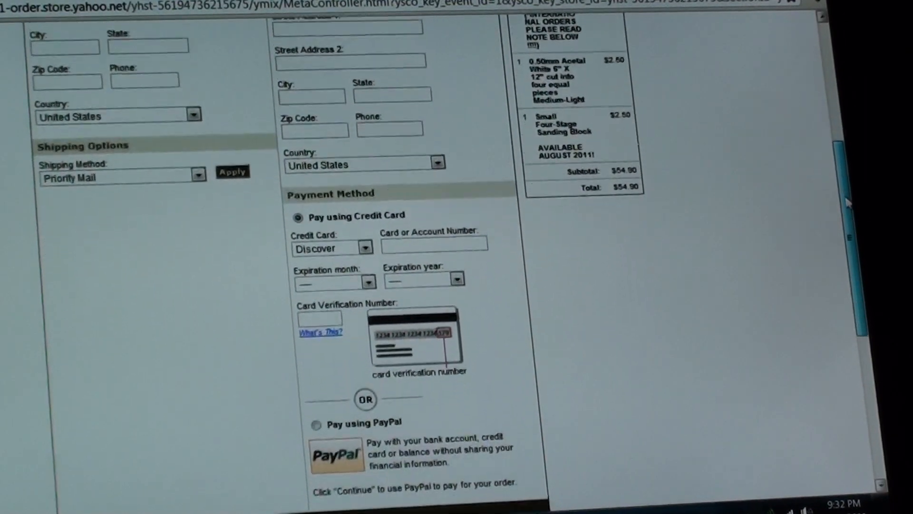
scroll("down", 3)
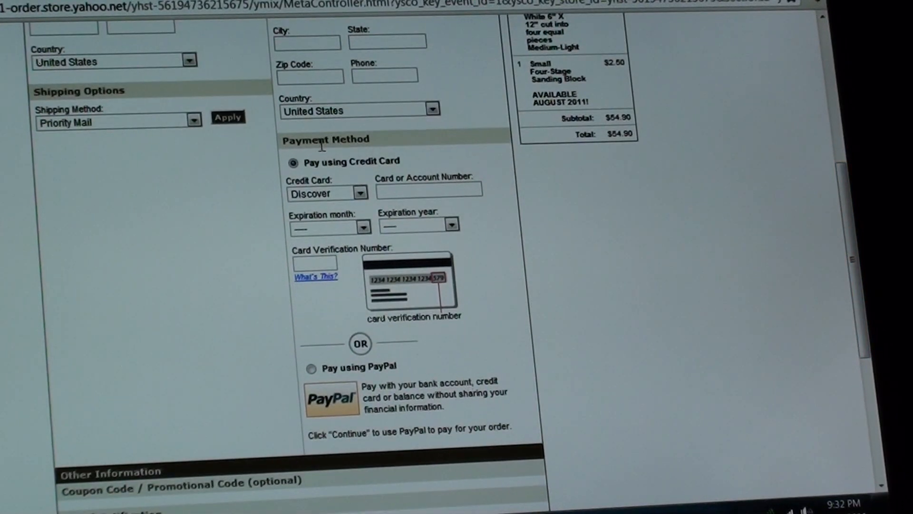
left_click(311, 368)
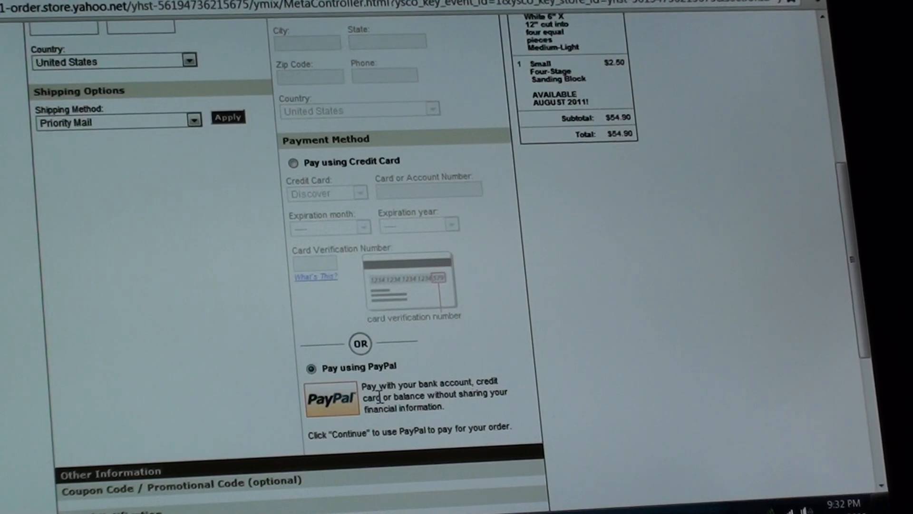
left_click(293, 162)
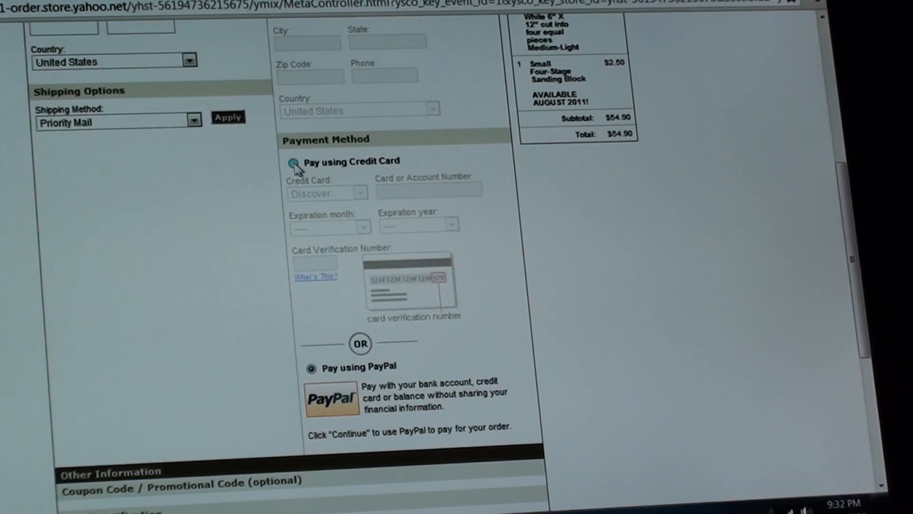
left_click(295, 161)
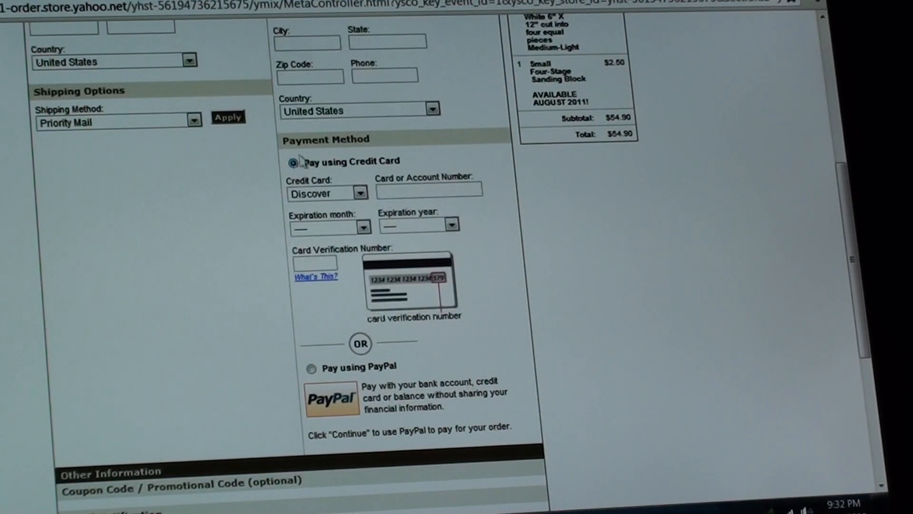
left_click(328, 193)
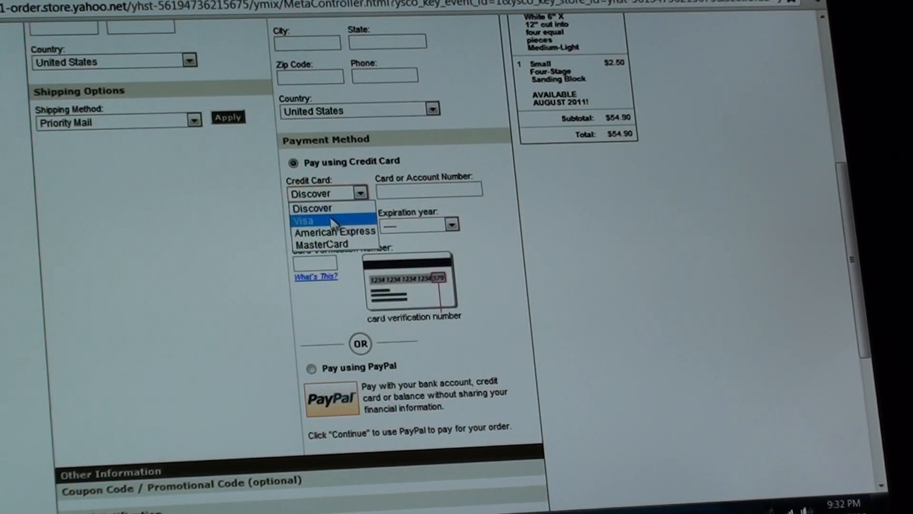
mouse_move(324, 244)
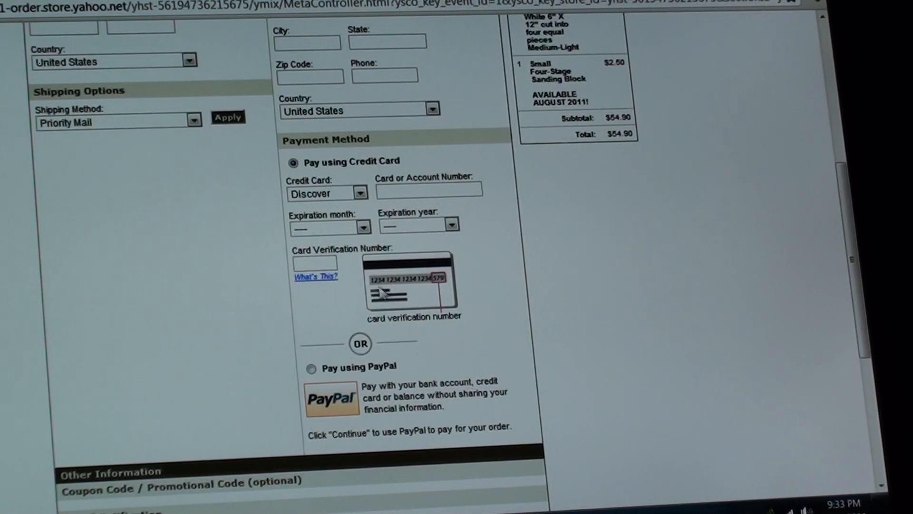
Step: Turn off 'E-mail me a copy of my order', leaving email address and comments empty
scroll("down", 3)
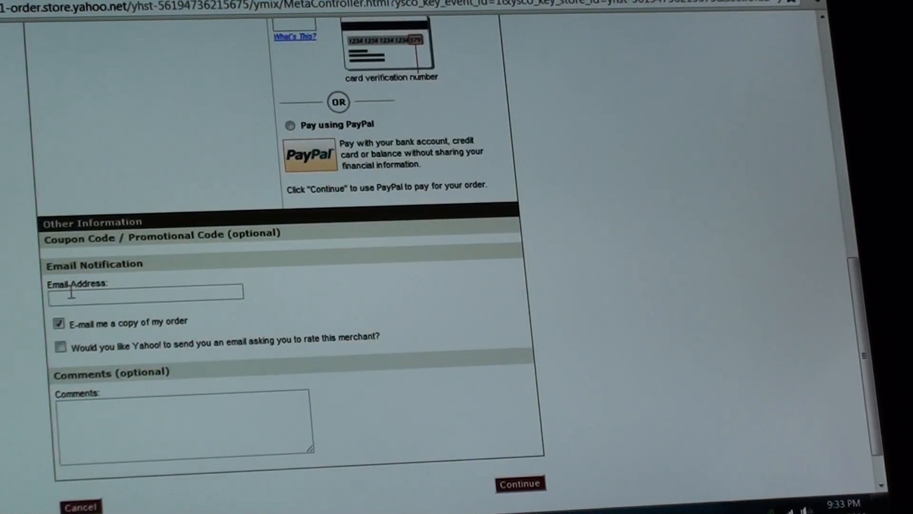
left_click(145, 292)
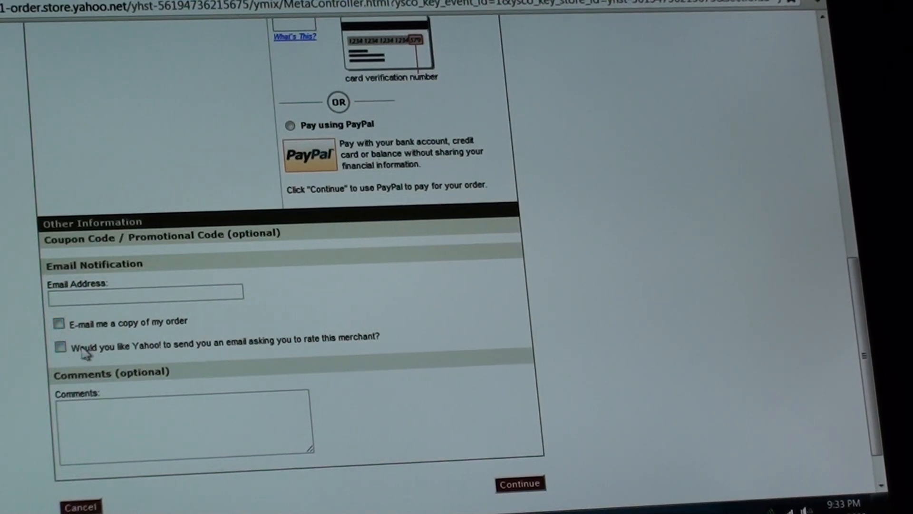
left_click(59, 345)
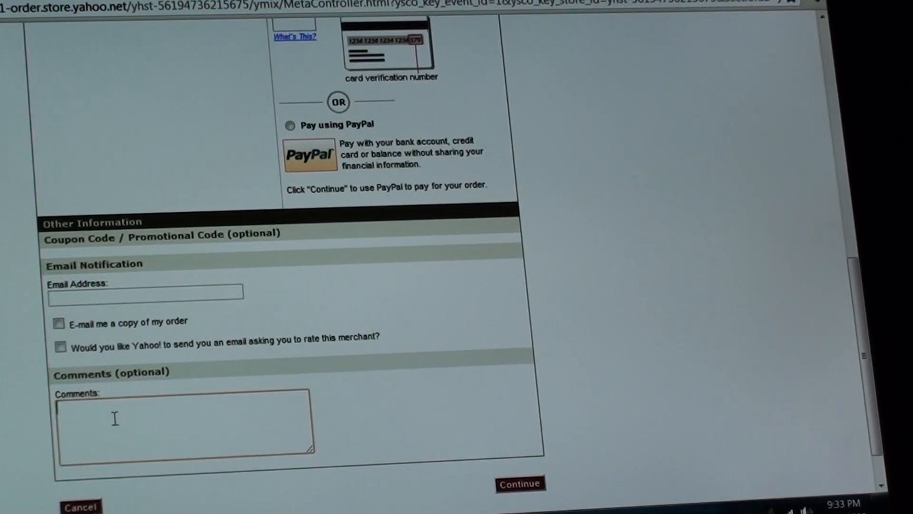
mouse_move(372, 409)
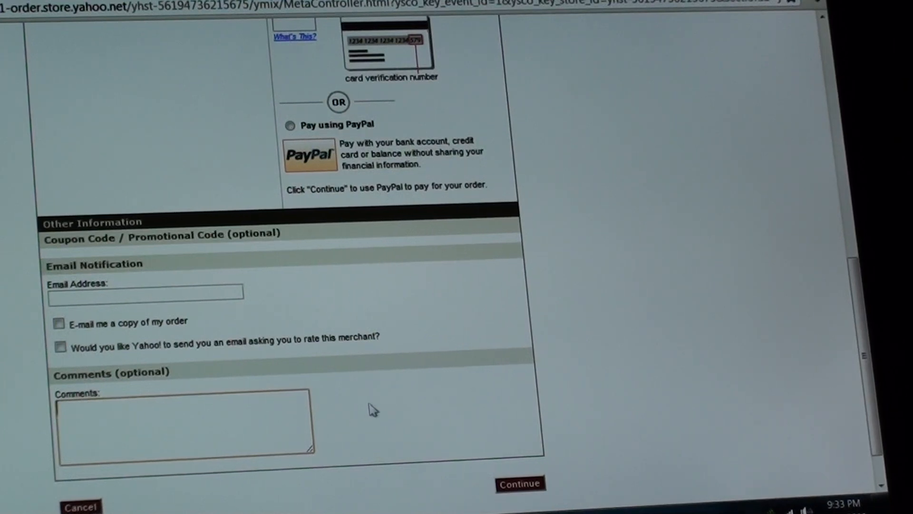
mouse_move(554, 189)
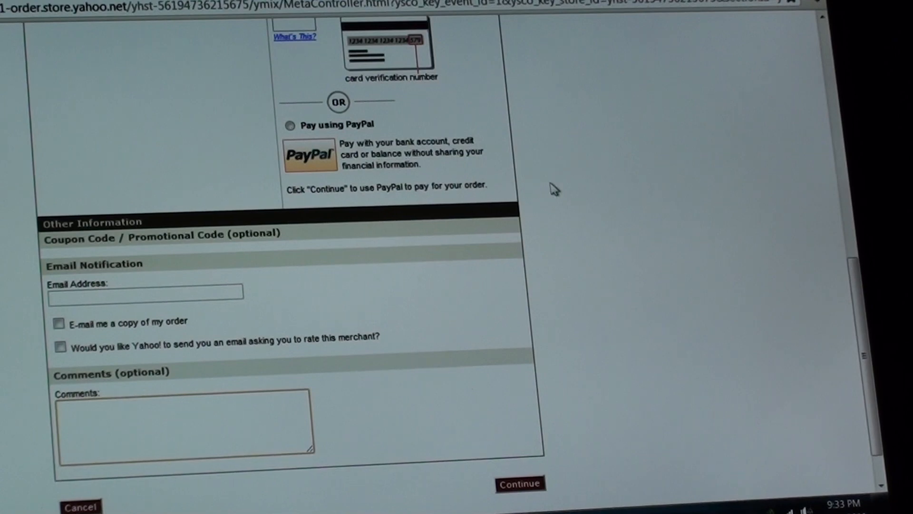
scroll("down", 3)
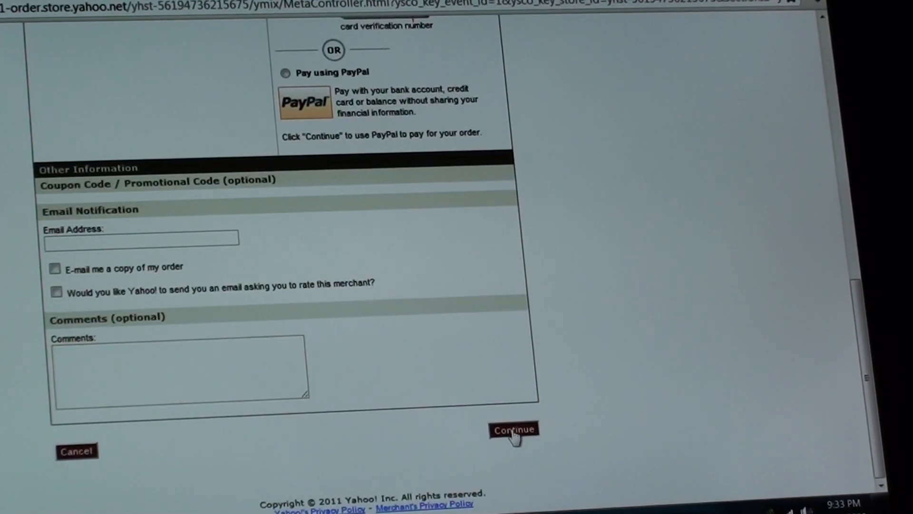
Step: Submit the empty form with Continue twice, showing the missing card, shipping, billing and email errors
left_click(513, 430)
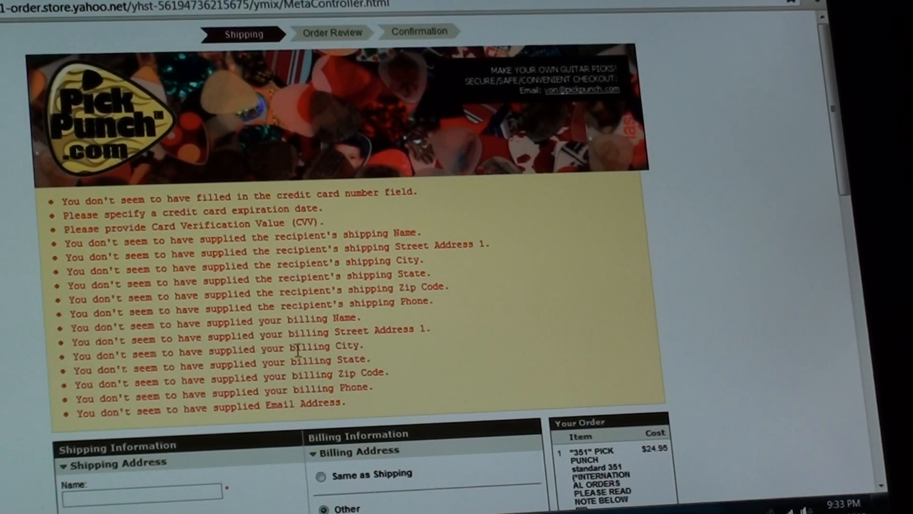
scroll("down", 3)
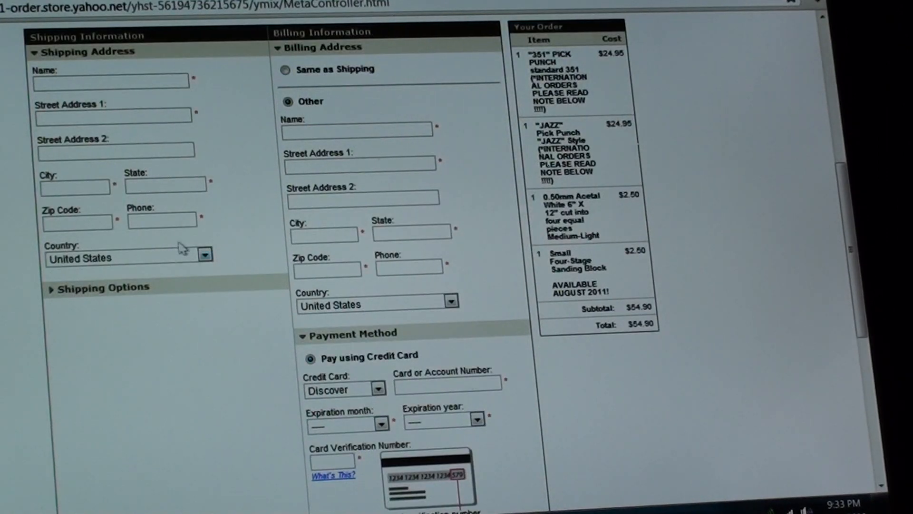
mouse_move(211, 387)
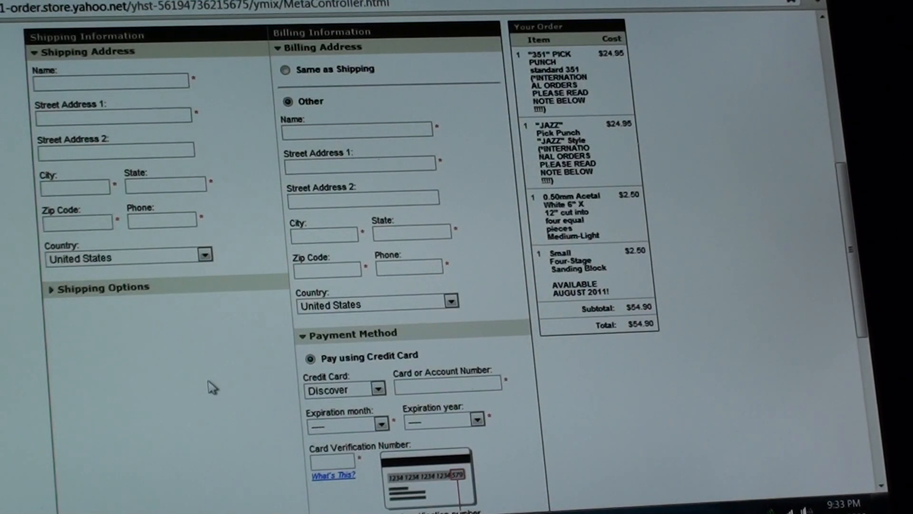
mouse_move(148, 131)
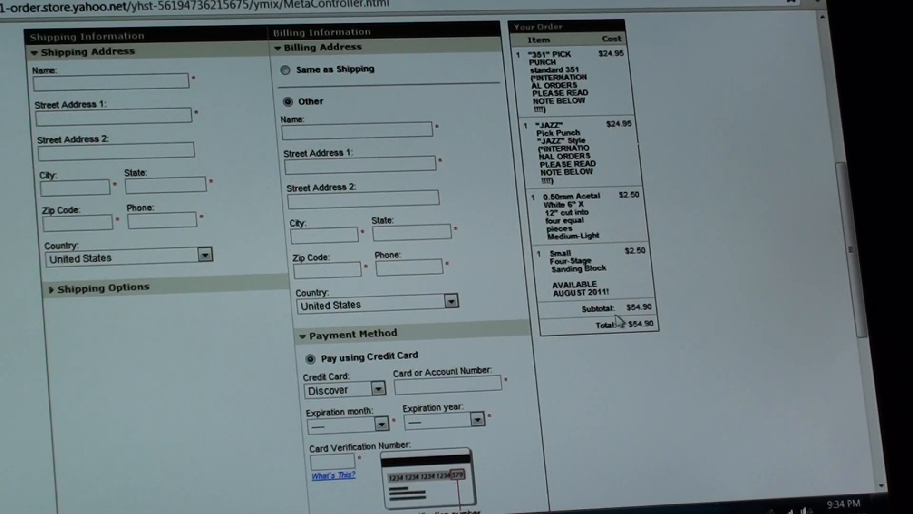
mouse_move(143, 260)
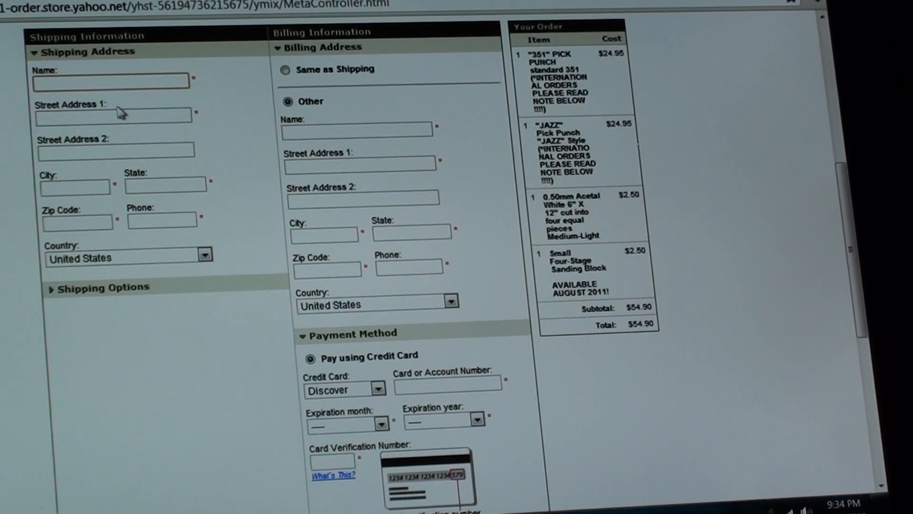
mouse_move(633, 302)
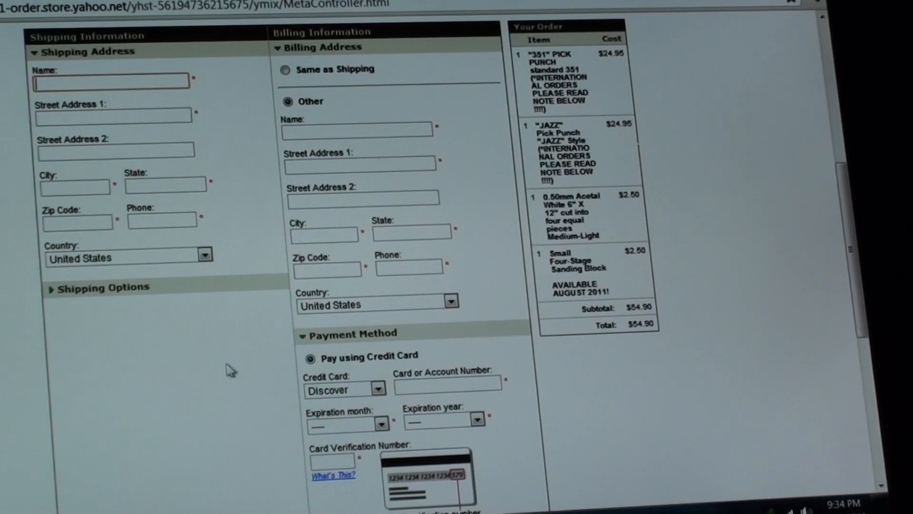
scroll("down", 3)
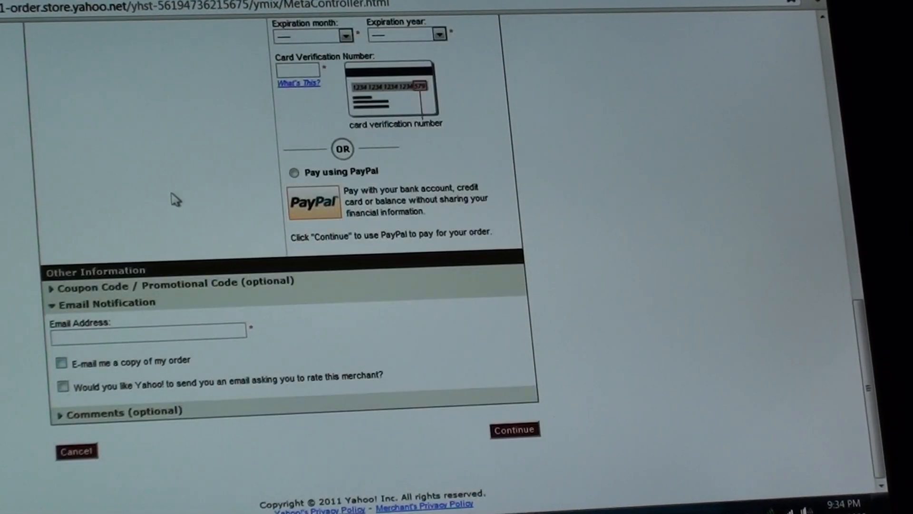
left_click(513, 430)
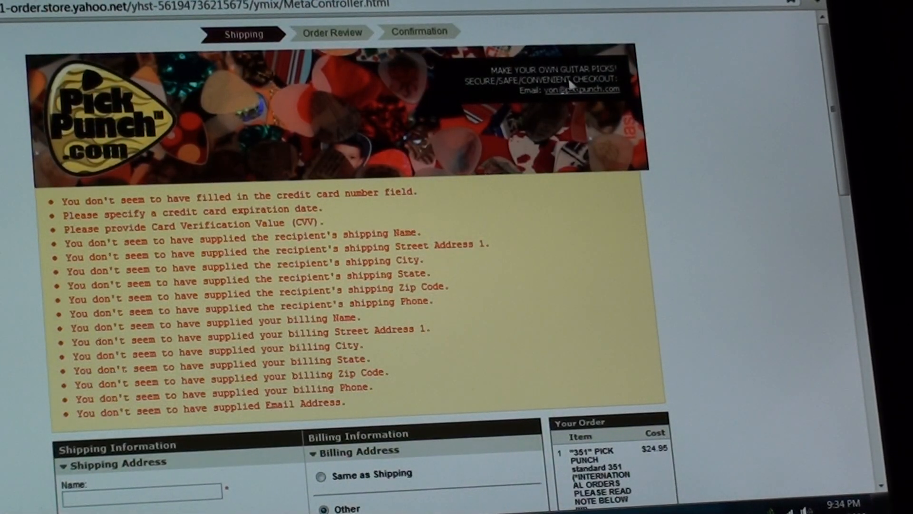
mouse_move(553, 96)
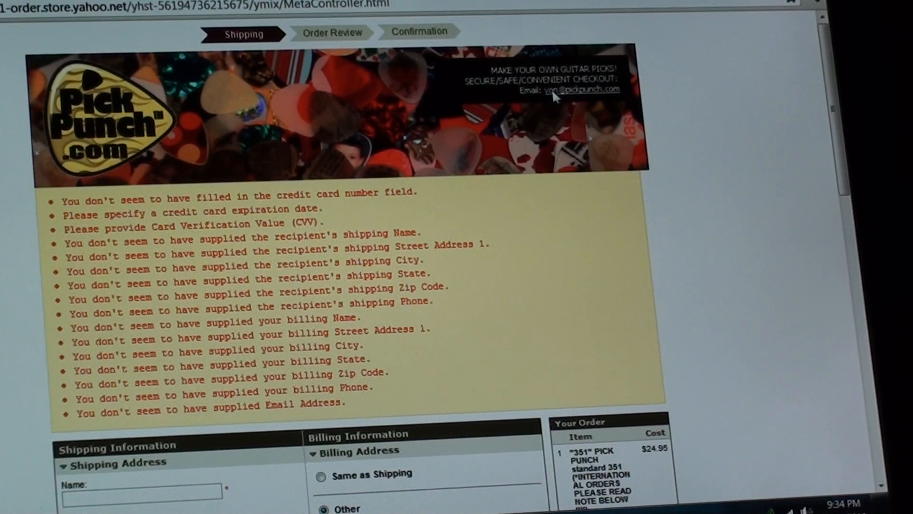
mouse_move(664, 133)
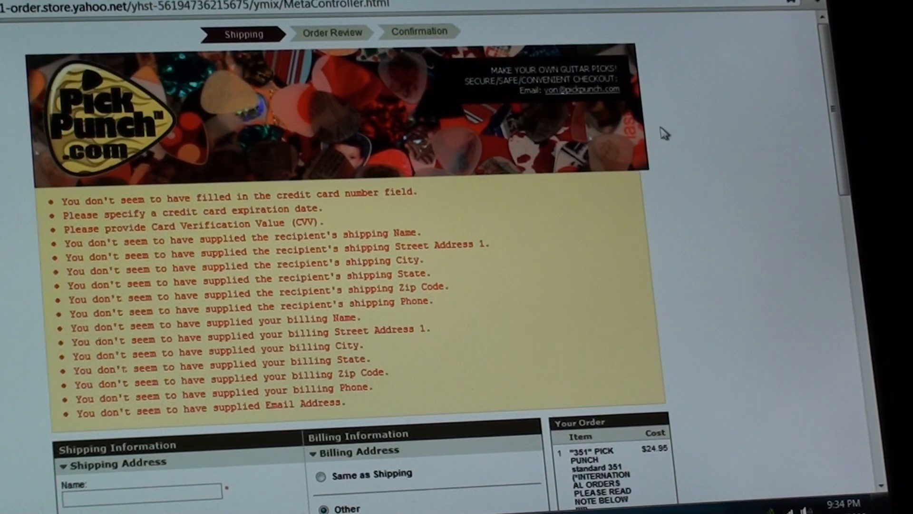